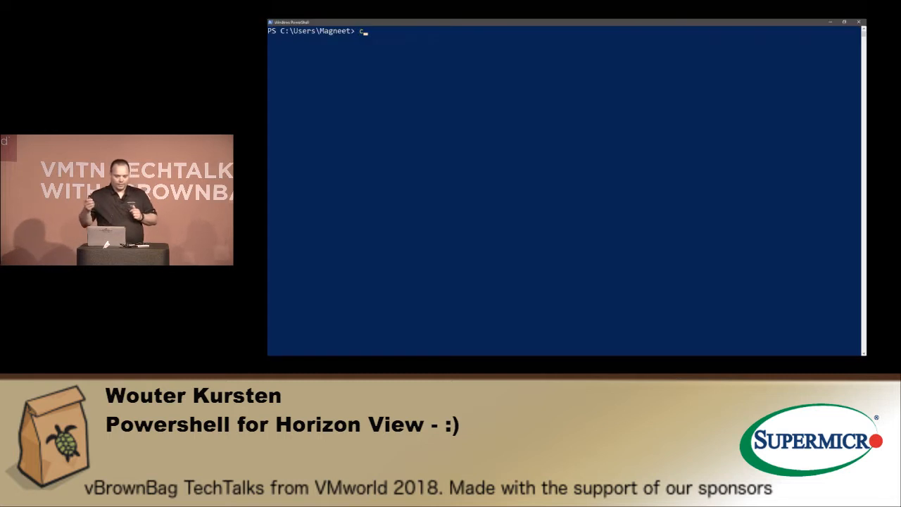
# Start connect-hvserver to pod2cbr1 and submit the login credentials
pyautogui.write('onnect-hvserver -server pod2cbr1')
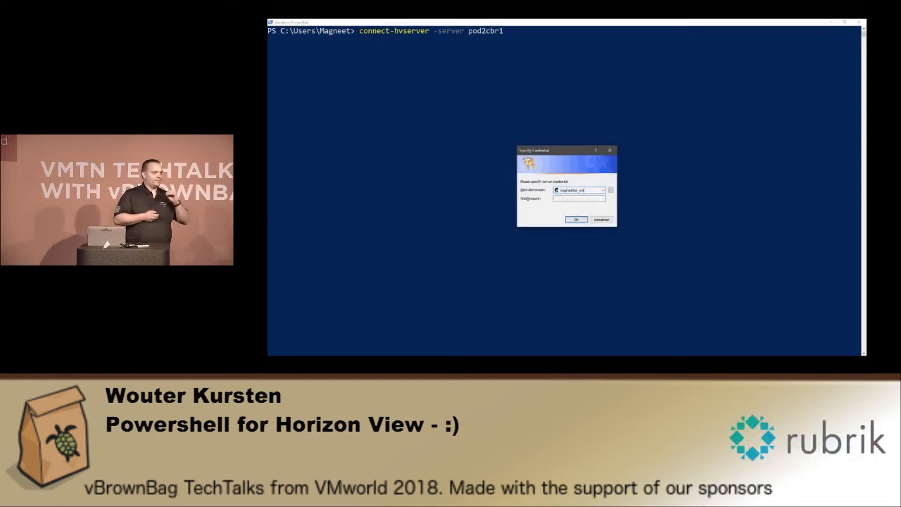
pyautogui.write('password')
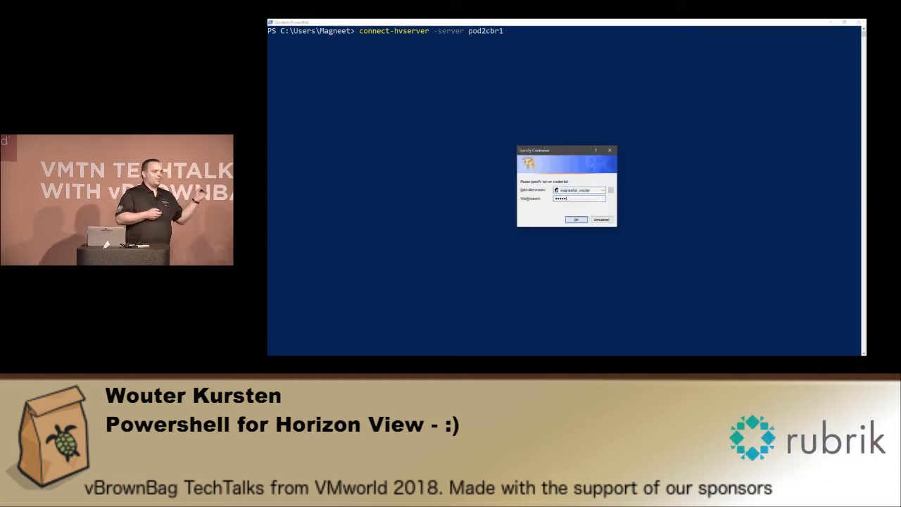
pyautogui.click(576, 220)
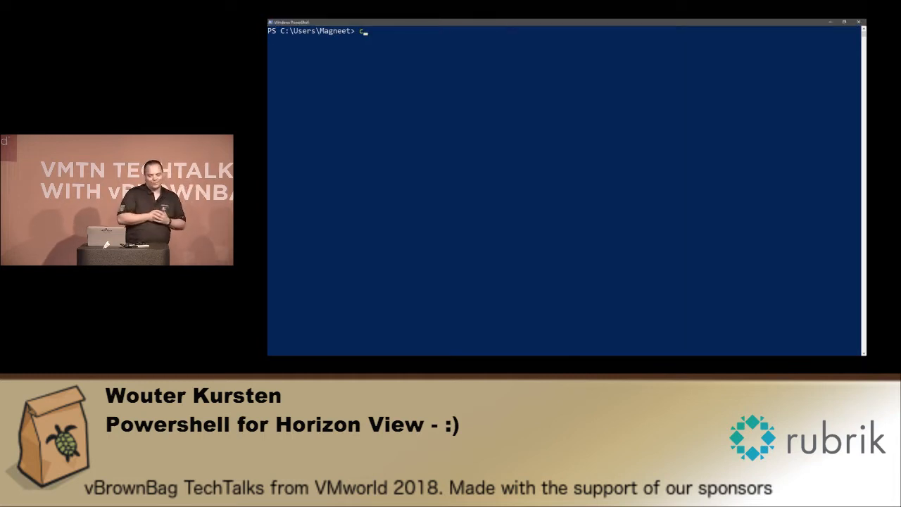
pyautogui.write('connect-hvser')
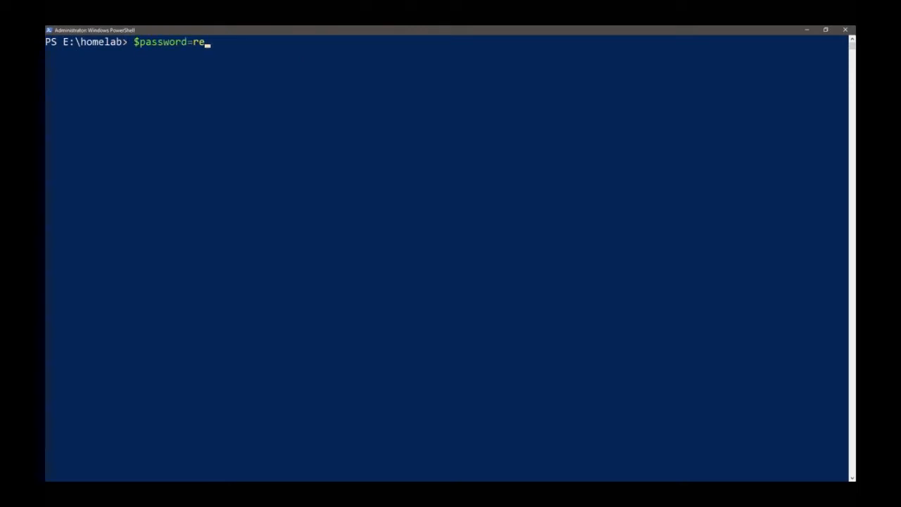
# Store the password in $password via read-host "password?" -assecurestring
pyautogui.write('ad-host')
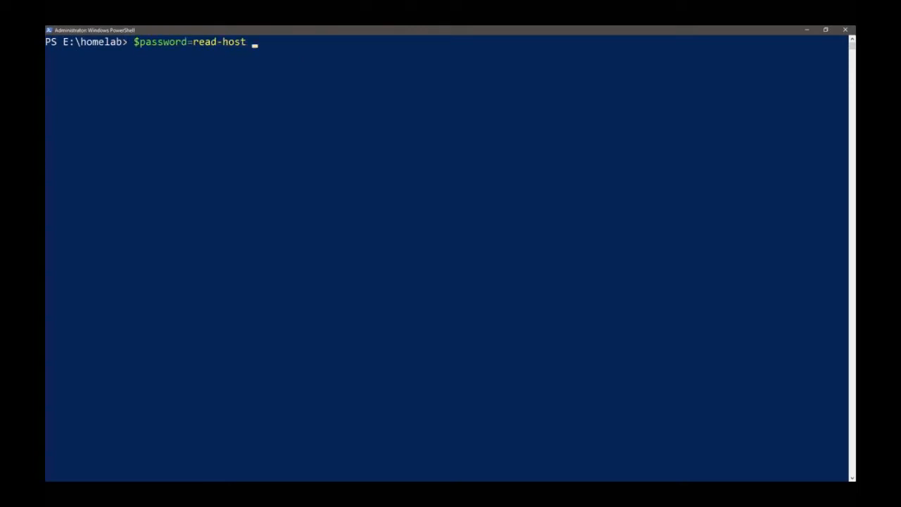
pyautogui.write('"password?" -assecurestring')
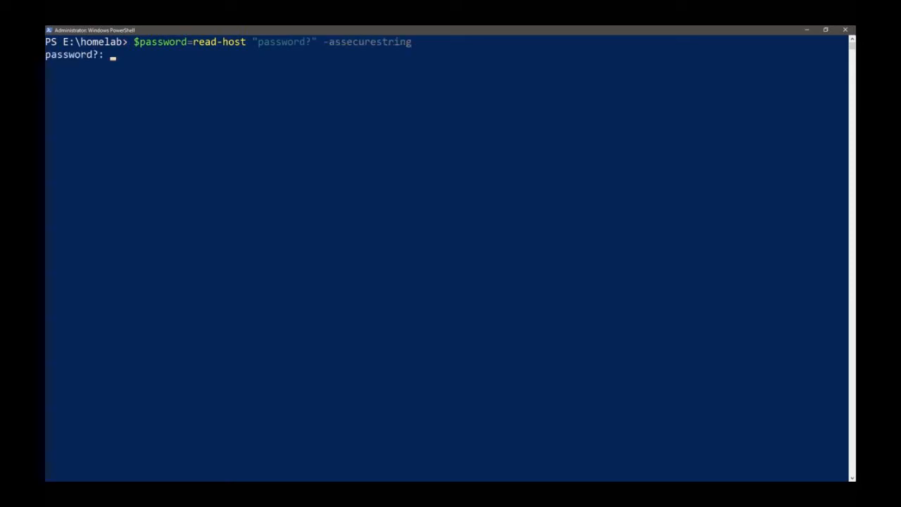
pyautogui.write('password')
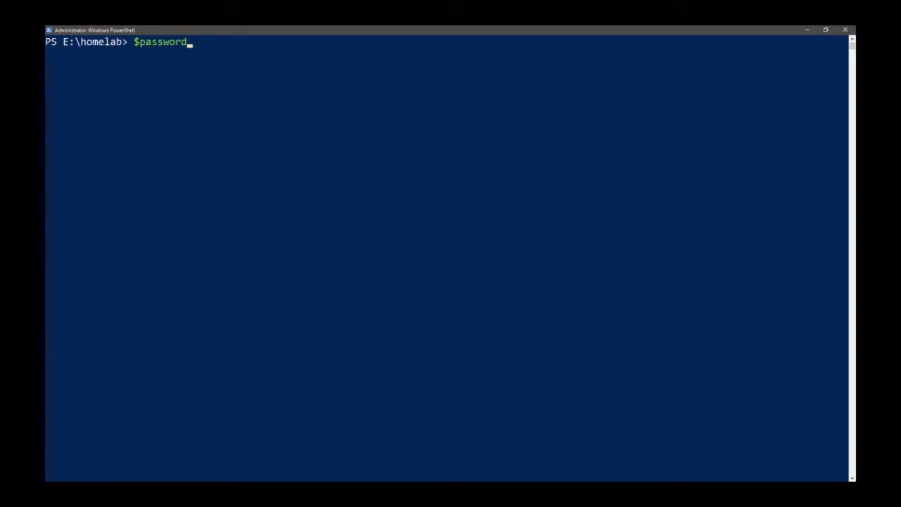
pyautogui.write('=read-hos')
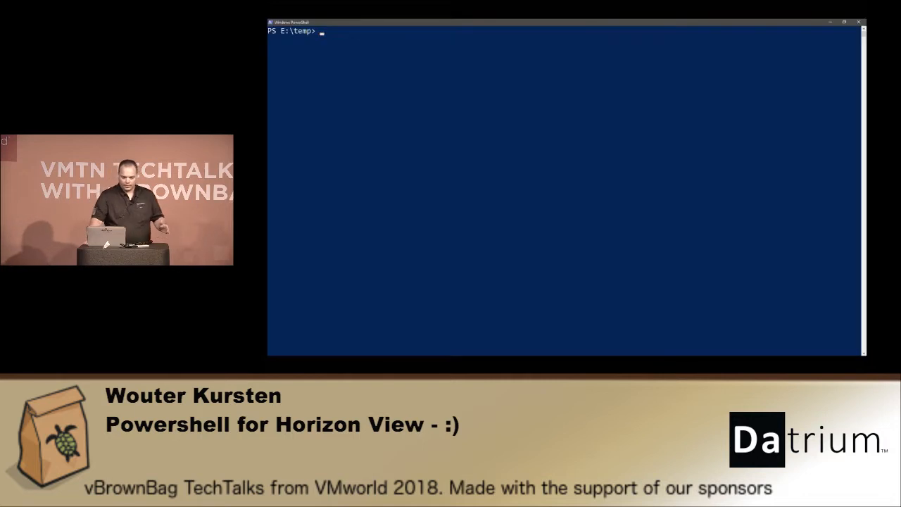
# Run get-hvhealth ADDomain, then get-hvhealth ConnectionServer with Tab completion
pyautogui.write('get-hvhealth ADDomain')
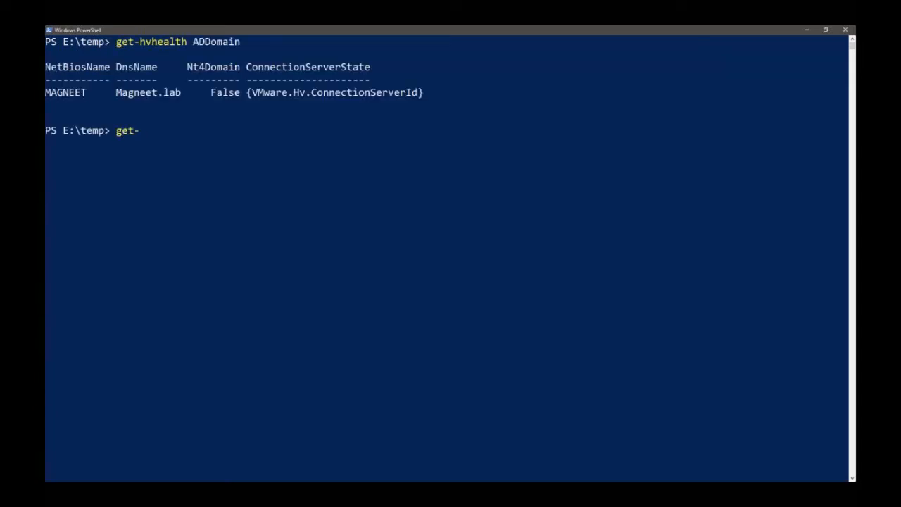
pyautogui.write('hvhealth con')
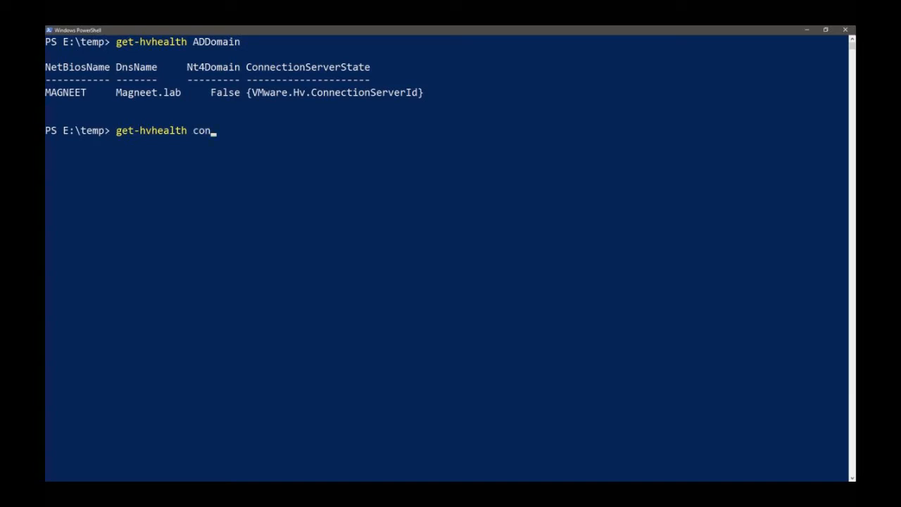
pyautogui.press('BackSpace')
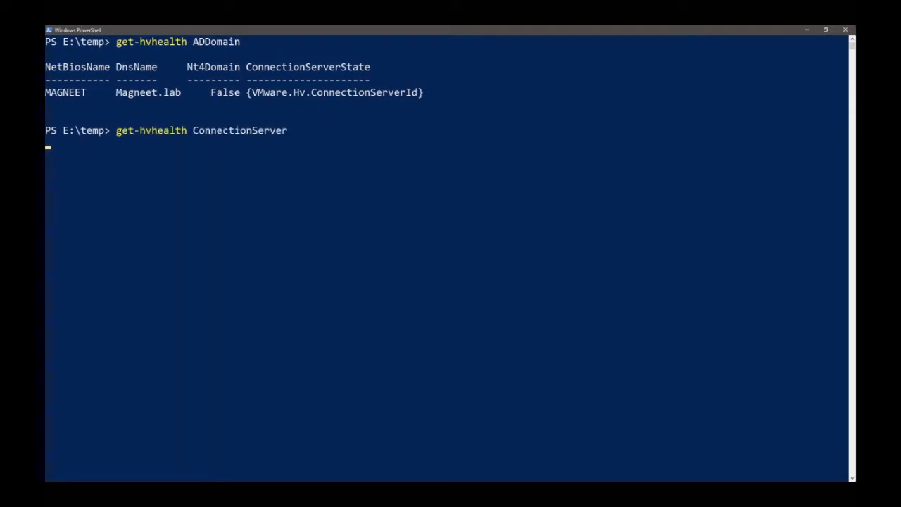
# Query (get-hvhealth ConnectionServer).connectiondata, retyping the property name
pyautogui.write('(get-hvhealth ConnectionServer).conne')
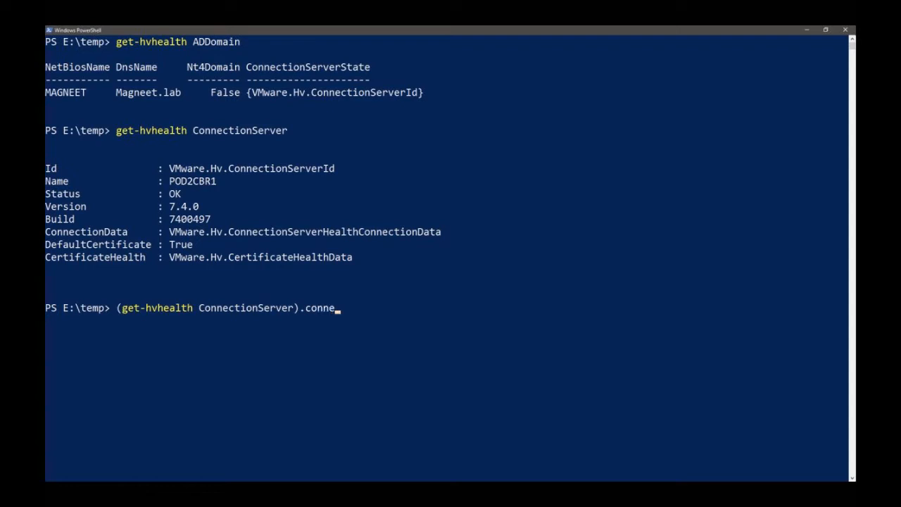
pyautogui.write('ctiondata')
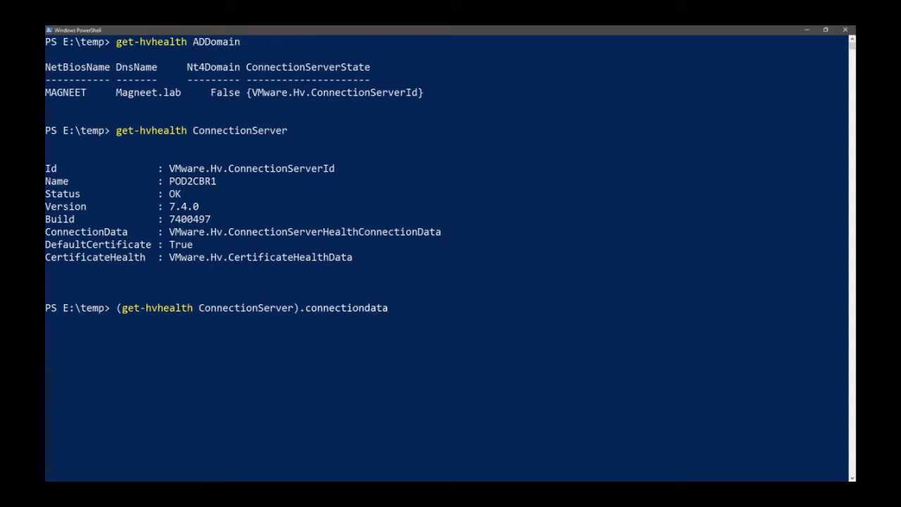
pyautogui.press('Backspace')
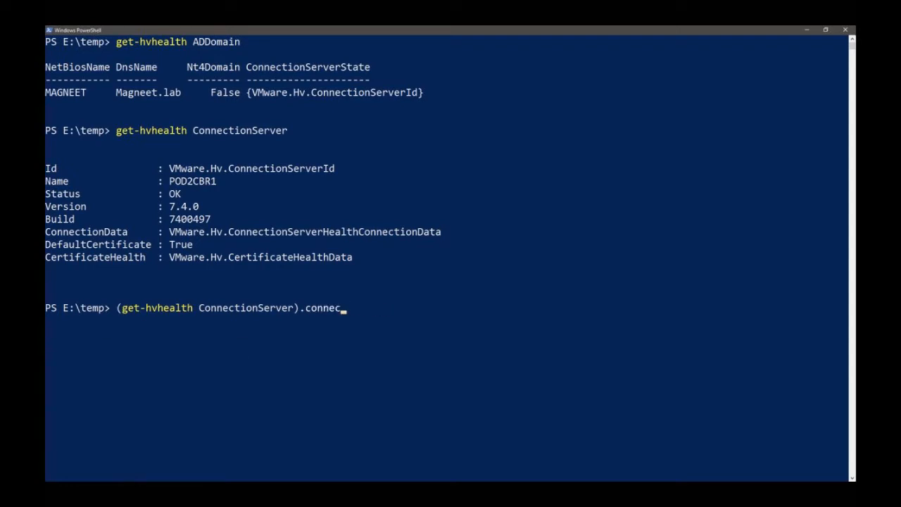
pyautogui.press('Enter')
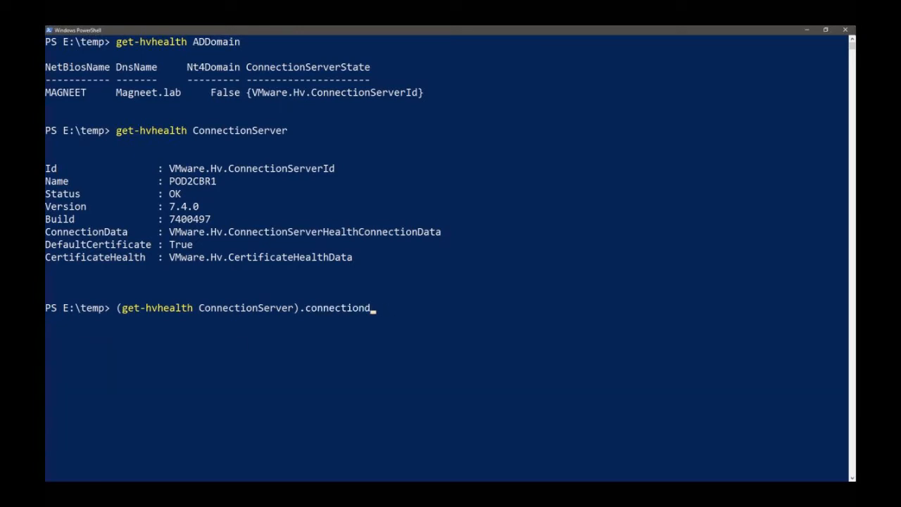
pyautogui.press('BackSpace')
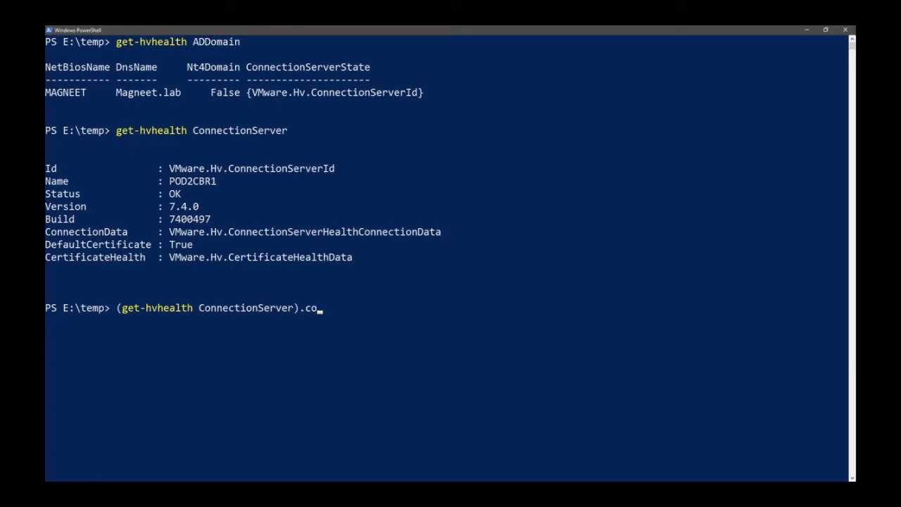
pyautogui.write('nnectiondata')
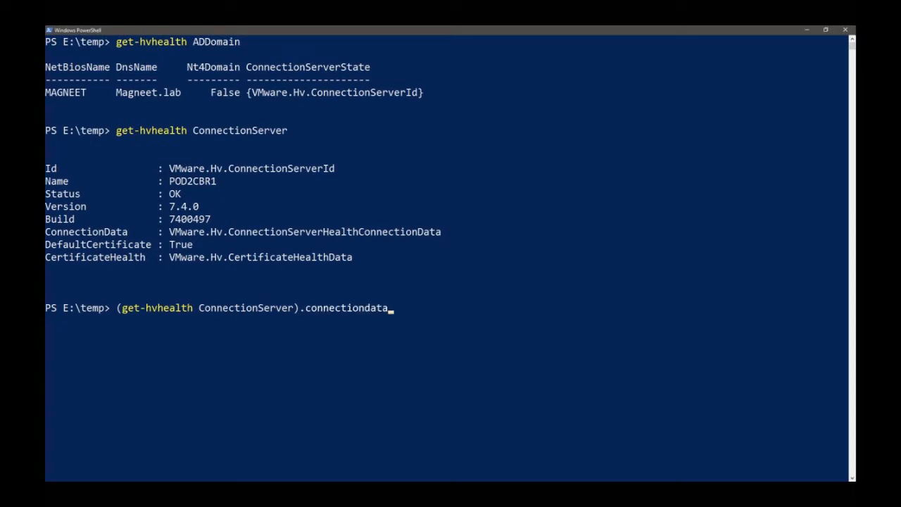
pyautogui.press('BackSpace')
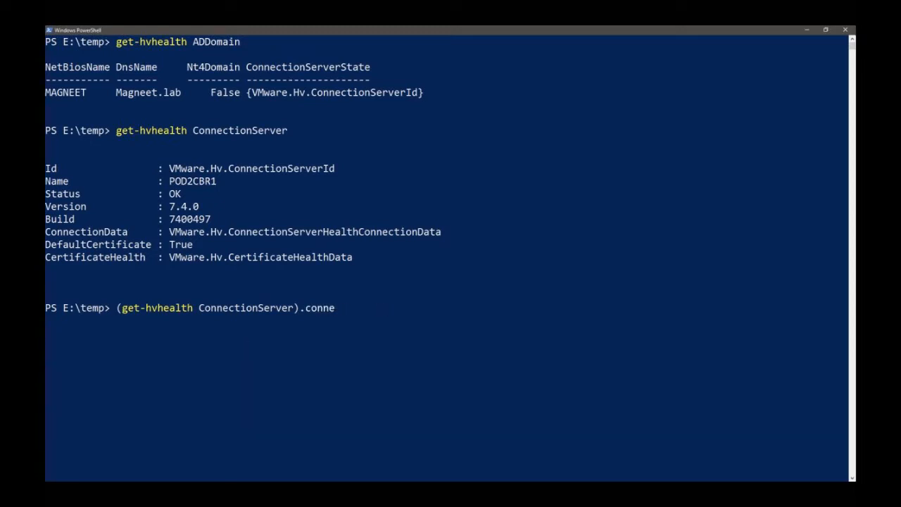
pyautogui.write('ctiondata')
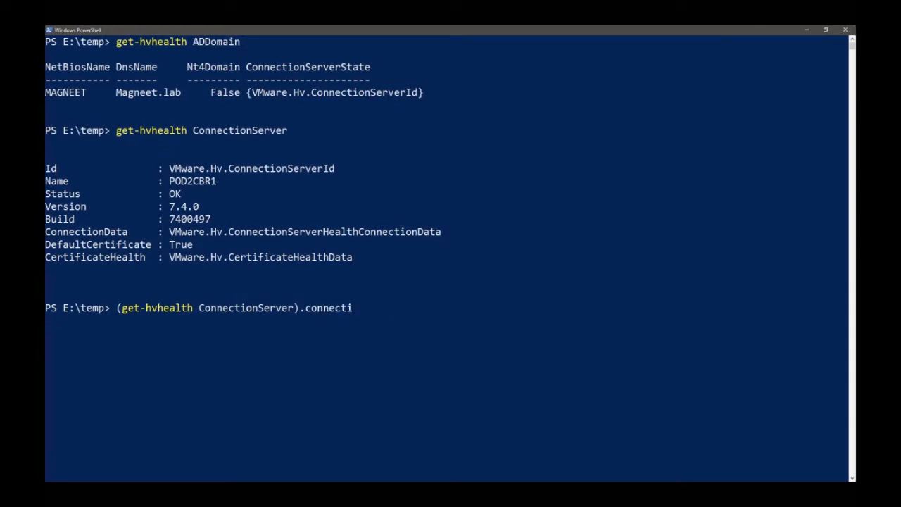
# Retype connectiondata again to show the connection server's connection counts
pyautogui.press('BackSpace')
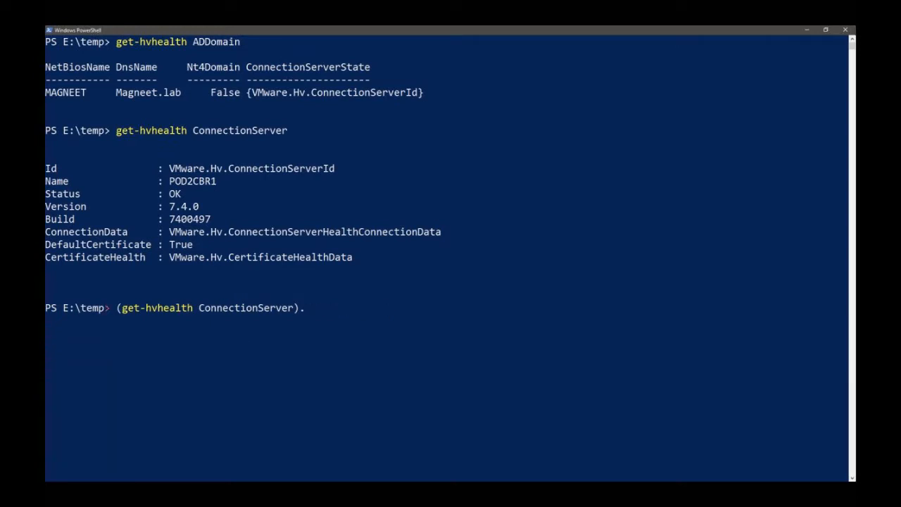
pyautogui.write('connectiond')
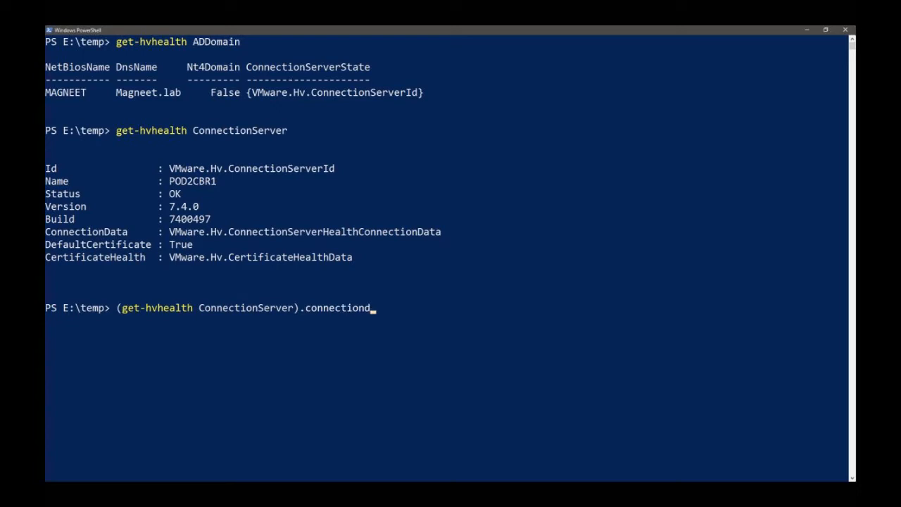
pyautogui.press('Backspace')
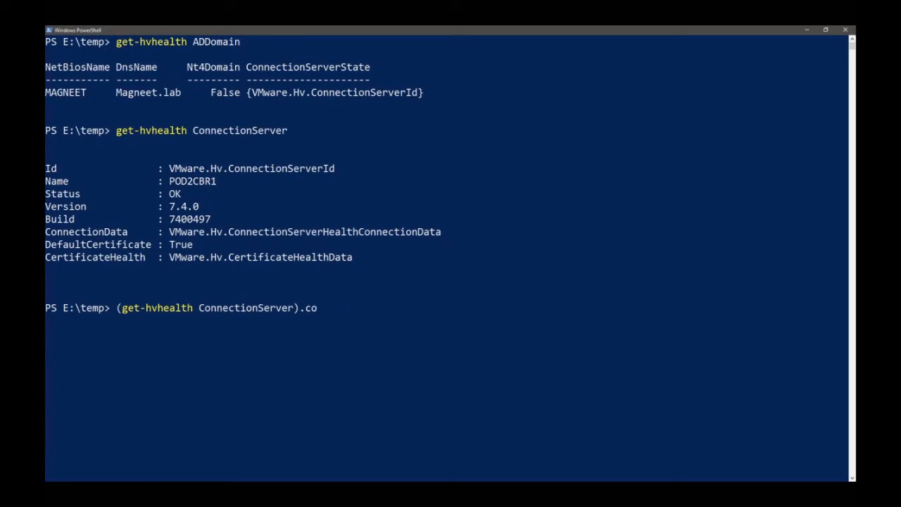
pyautogui.write('nnectiondata')
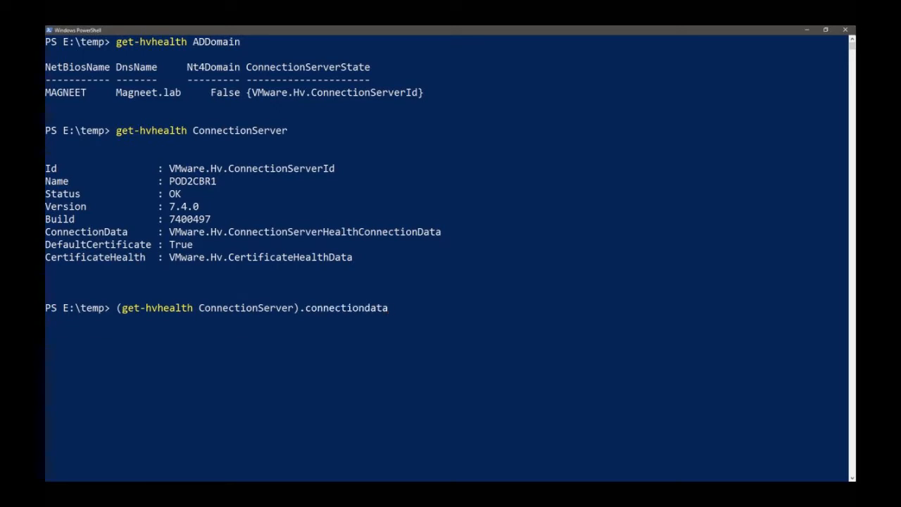
pyautogui.press('Backspace')
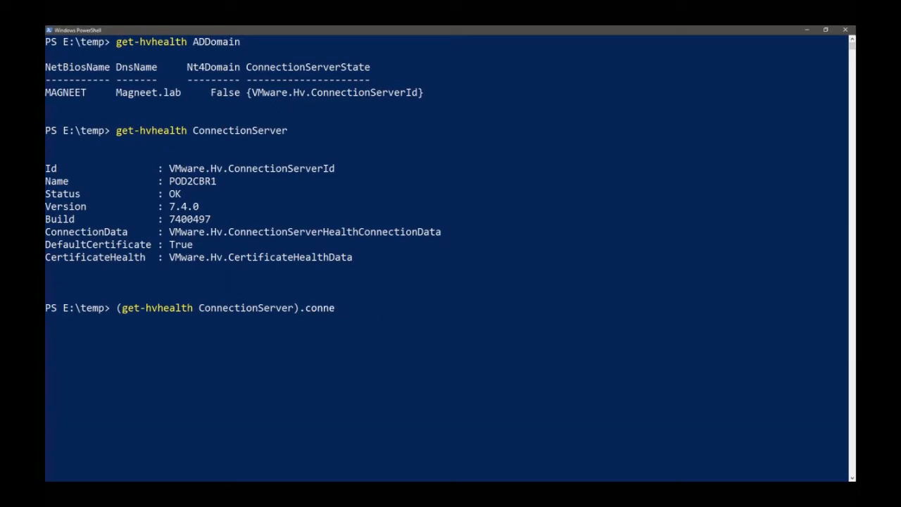
pyautogui.write('ctiondata')
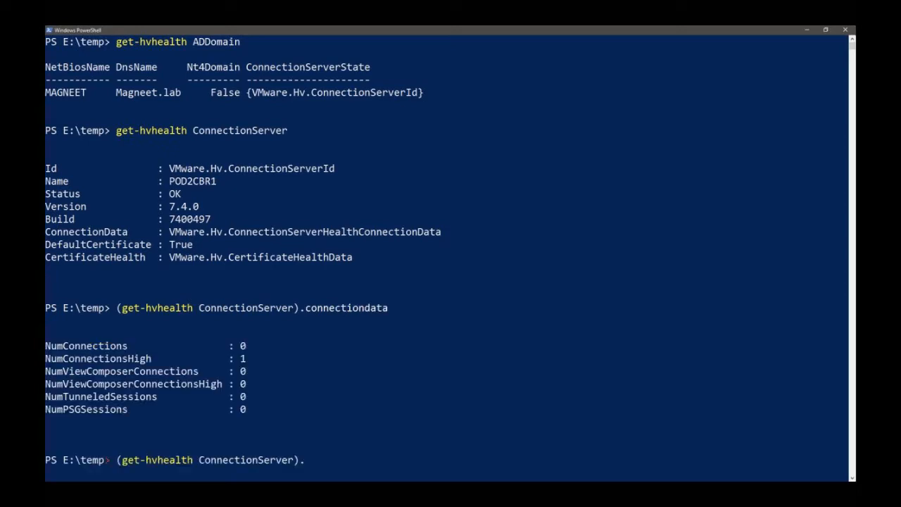
# Enter the (get-hvhealth ConnectionServer).CertificateHealth query
pyautogui.write('CertificateHealth')
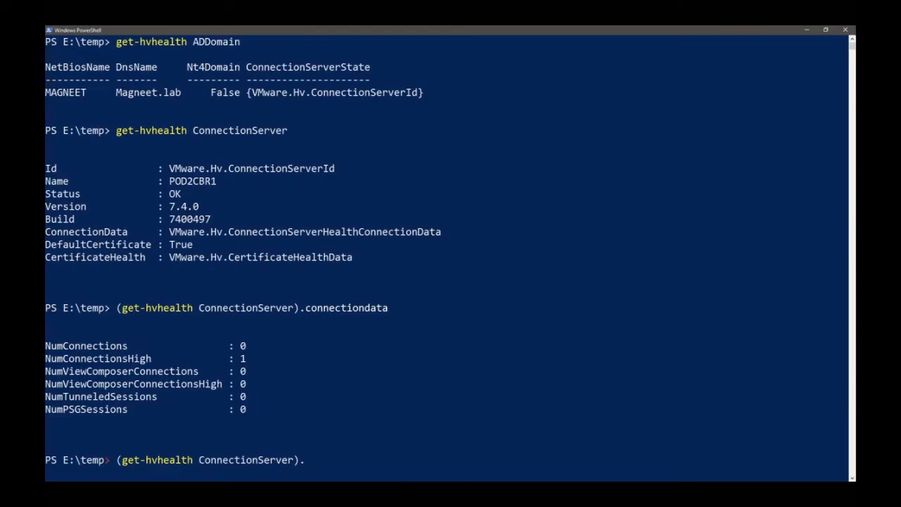
pyautogui.write('CertificateHealth')
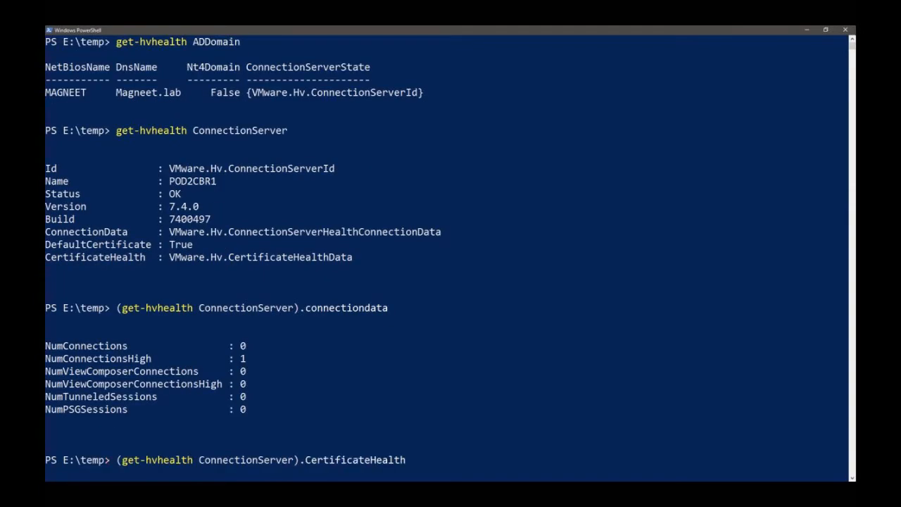
# Run get-hvhealth EventDatabase and show its .data with the pod2_events connection details
pyautogui.press('BackSpace')
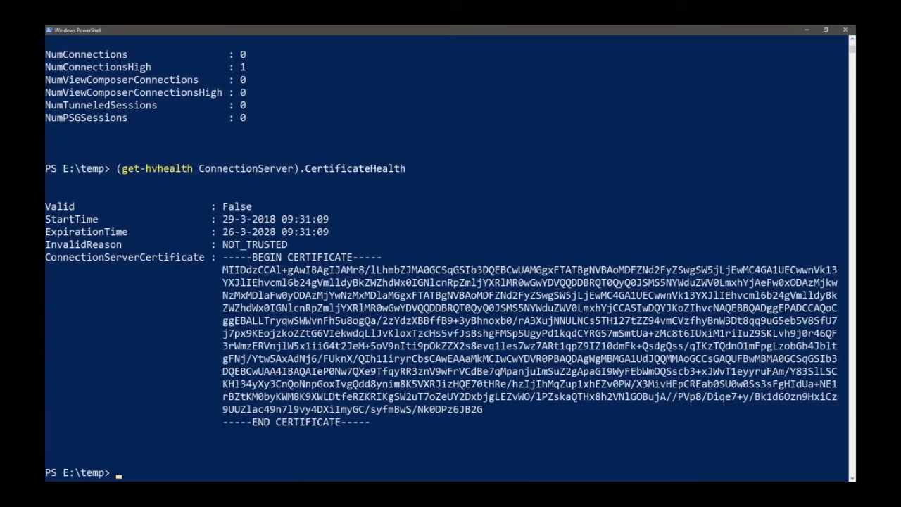
pyautogui.write('get-hvhe')
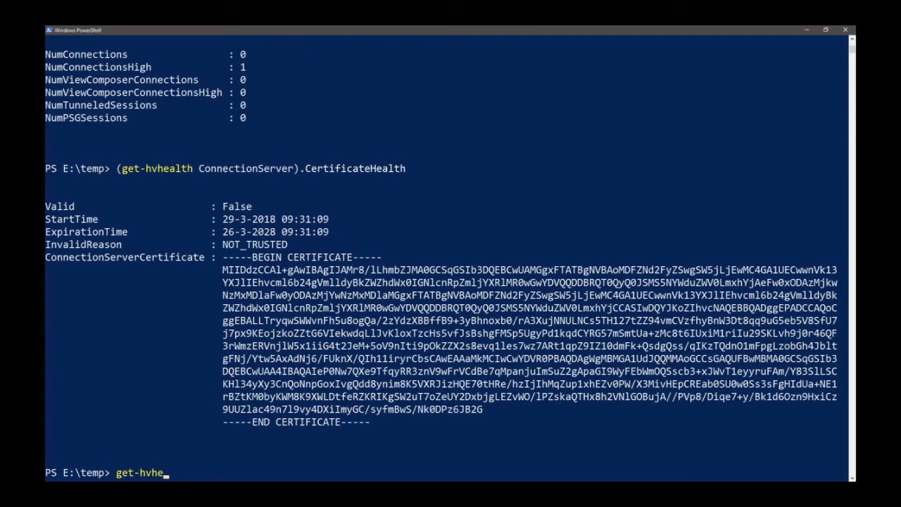
pyautogui.press('BackSpace')
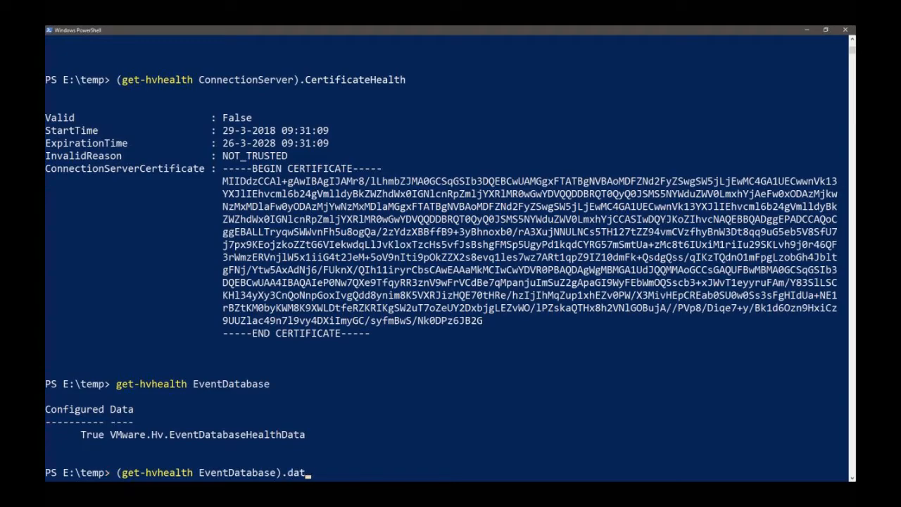
pyautogui.press('BackSpace')
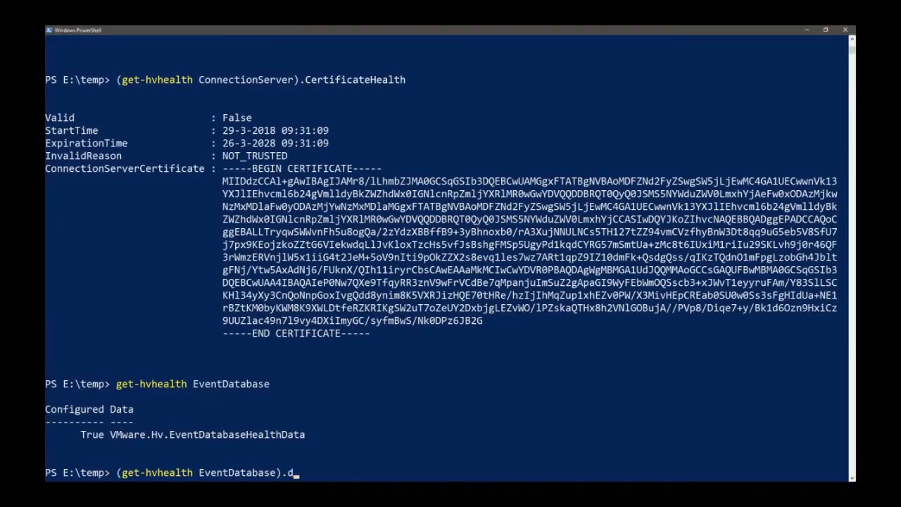
pyautogui.press('Backspace')
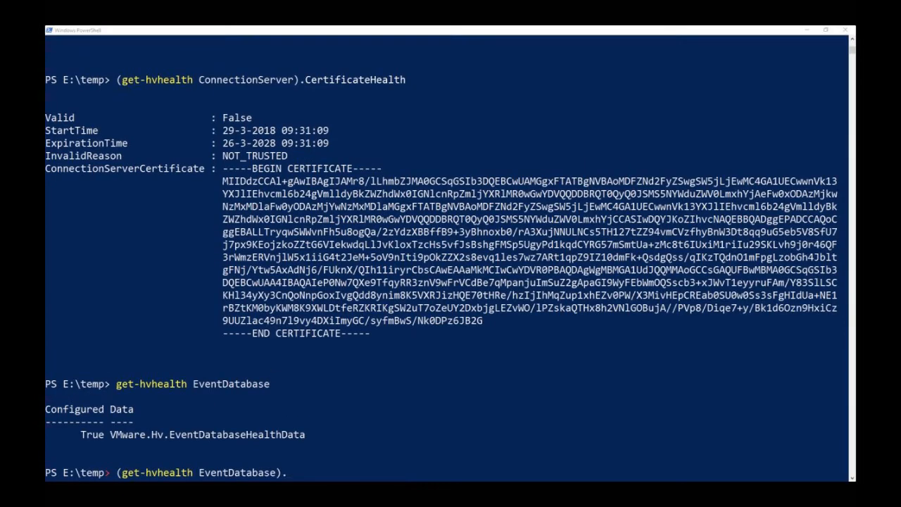
pyautogui.press('Enter')
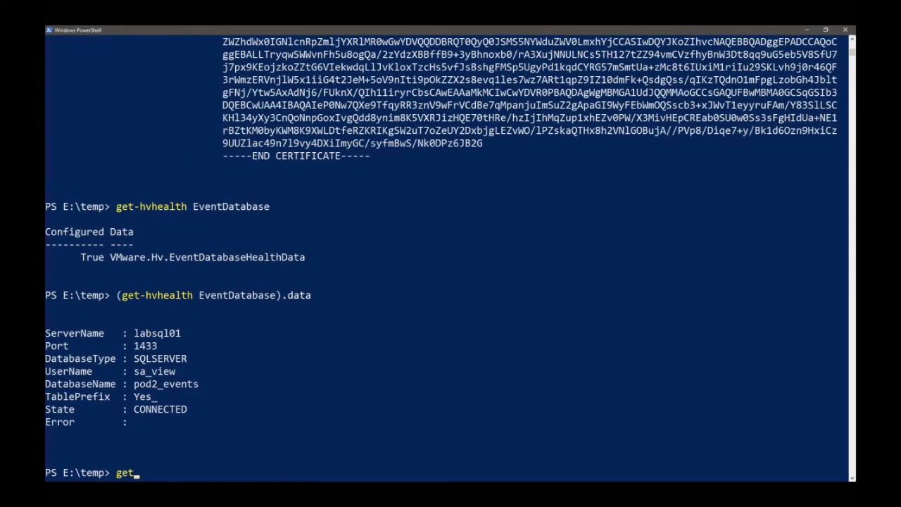
# Run get-hvhealth VirtualCenter to show the vCenter health summary
pyautogui.write('-hvhealth v')
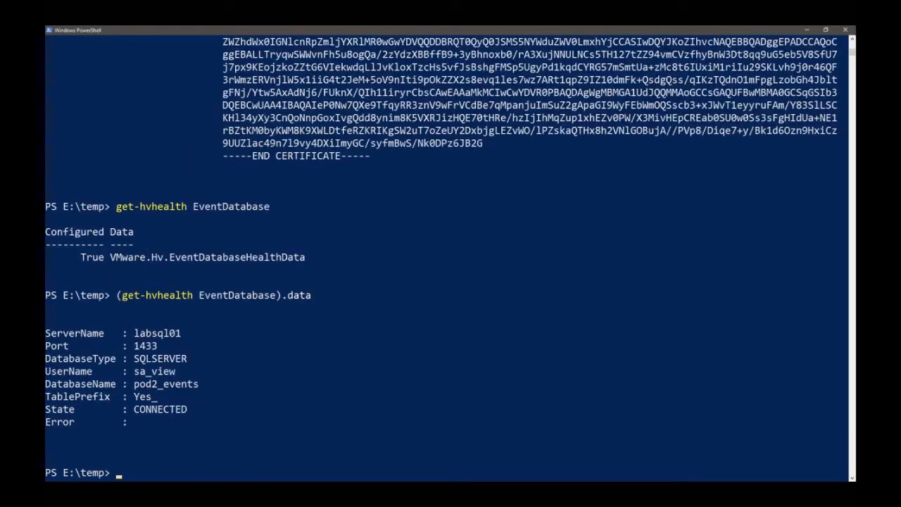
pyautogui.write('get-hvhealth VirtualCenter).d')
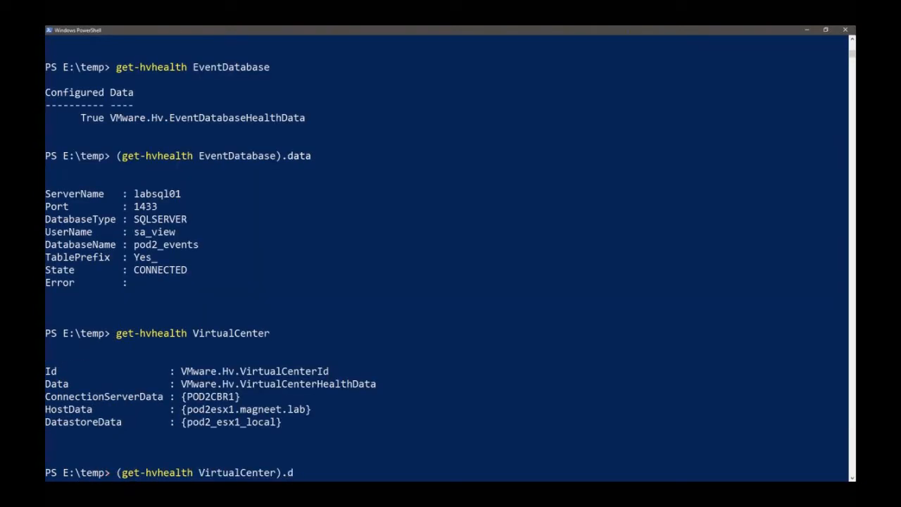
pyautogui.write('at')
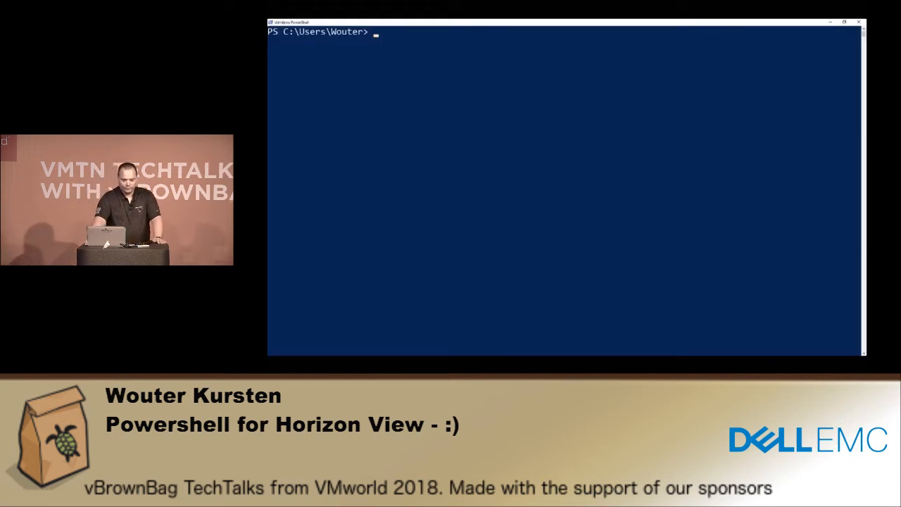
# Run get-hvlocalsession and (get-hvlocalsession).namesdata for the two local sessions
pyautogui.write('get-hvlo')
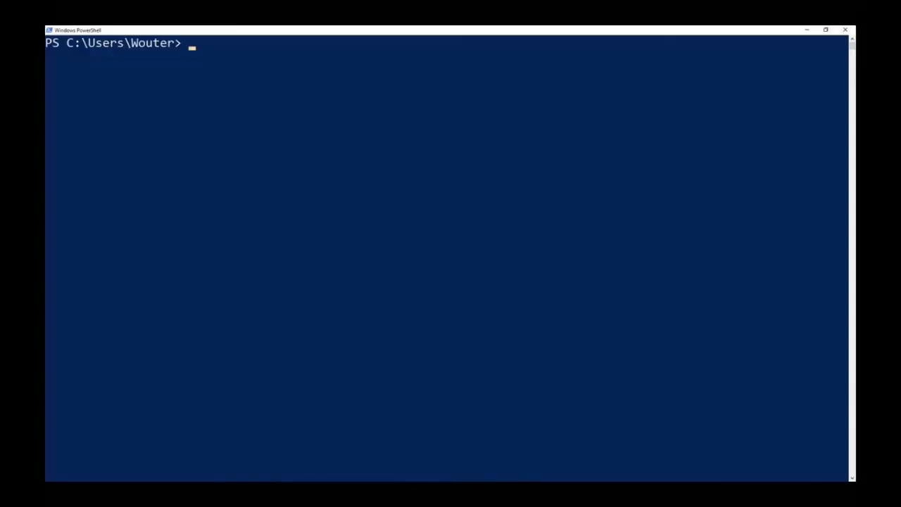
pyautogui.write('get-hvloc')
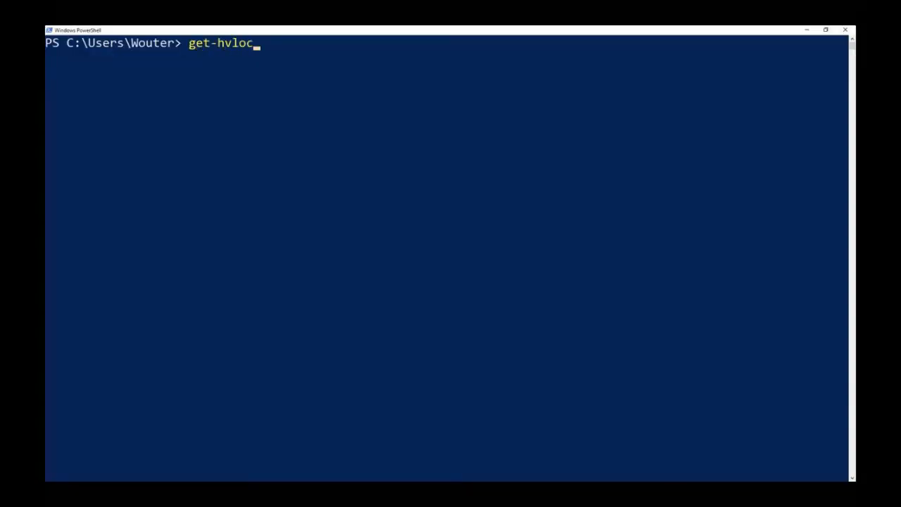
pyautogui.write('alsession')
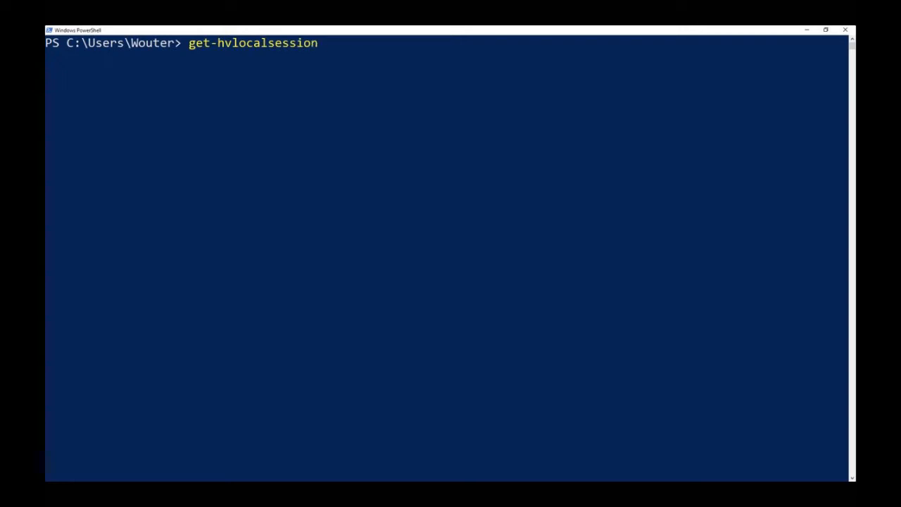
pyautogui.press('enter')
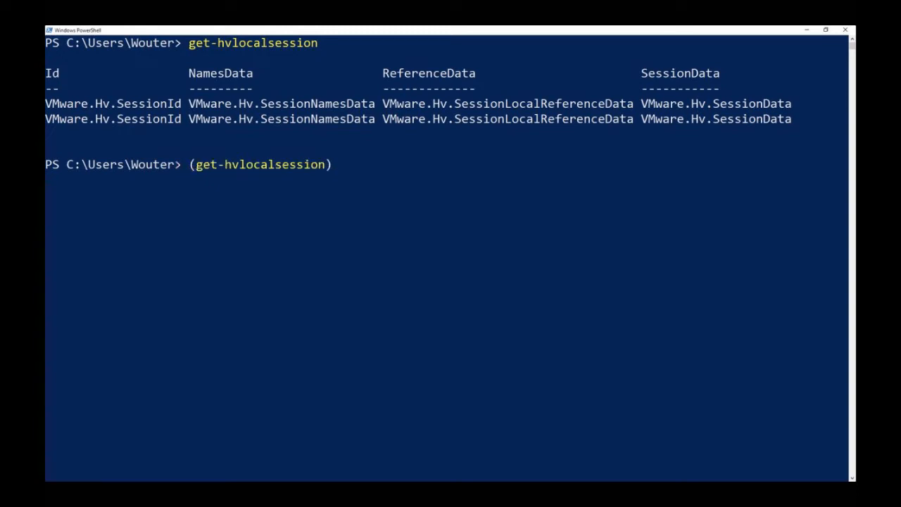
pyautogui.write('.namesd')
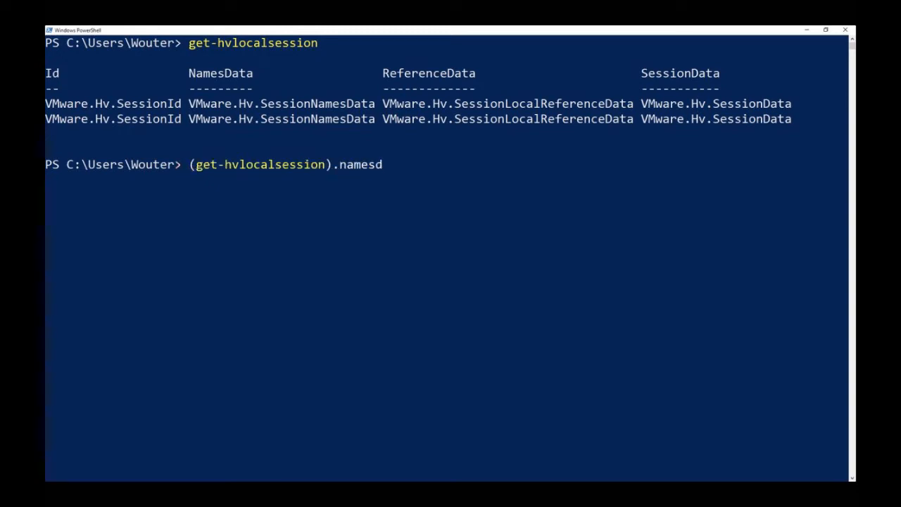
pyautogui.press('Enter')
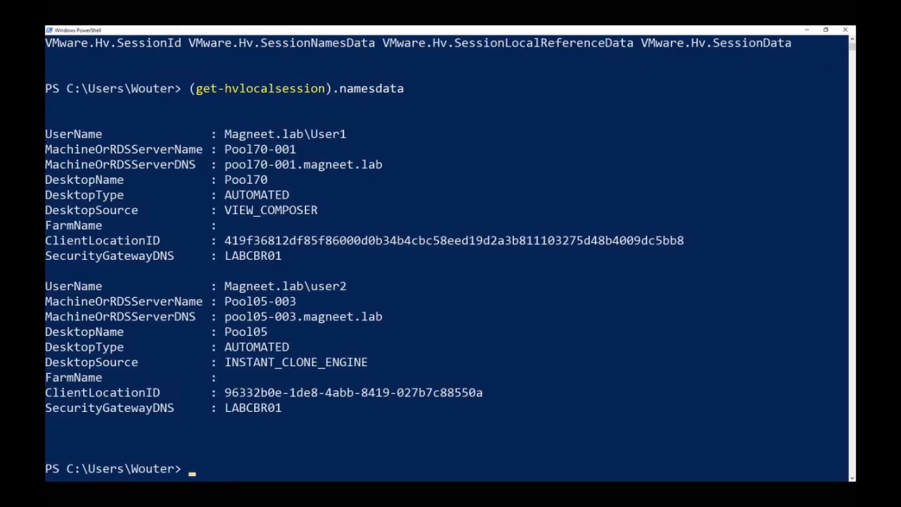
pyautogui.write('get-hvlocalsession')
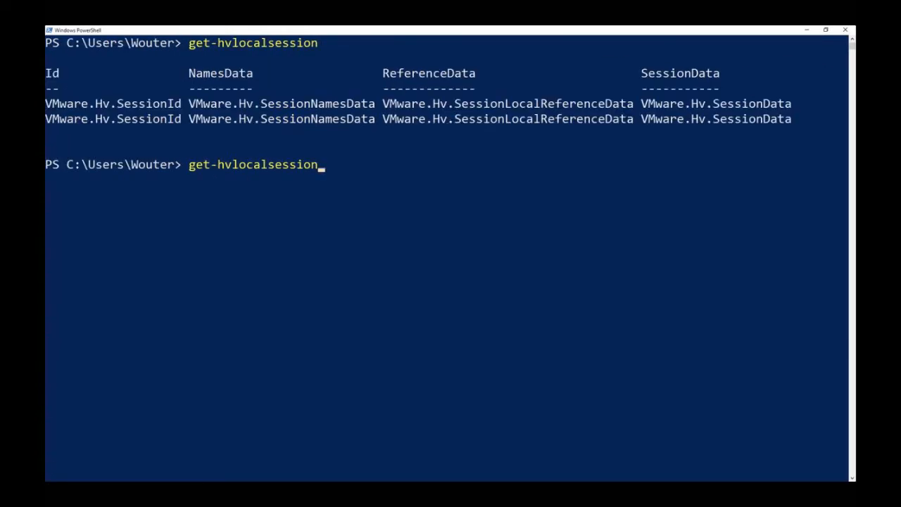
pyautogui.write('(')
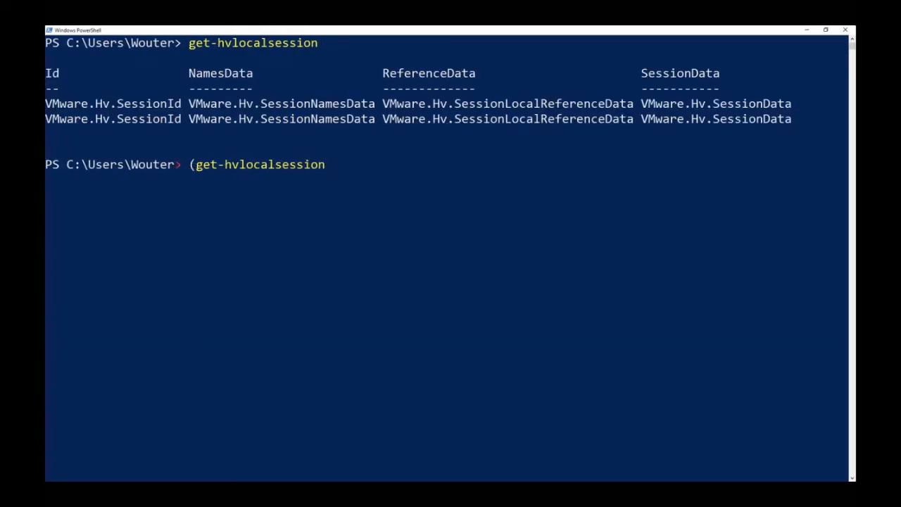
pyautogui.write(').namesdata')
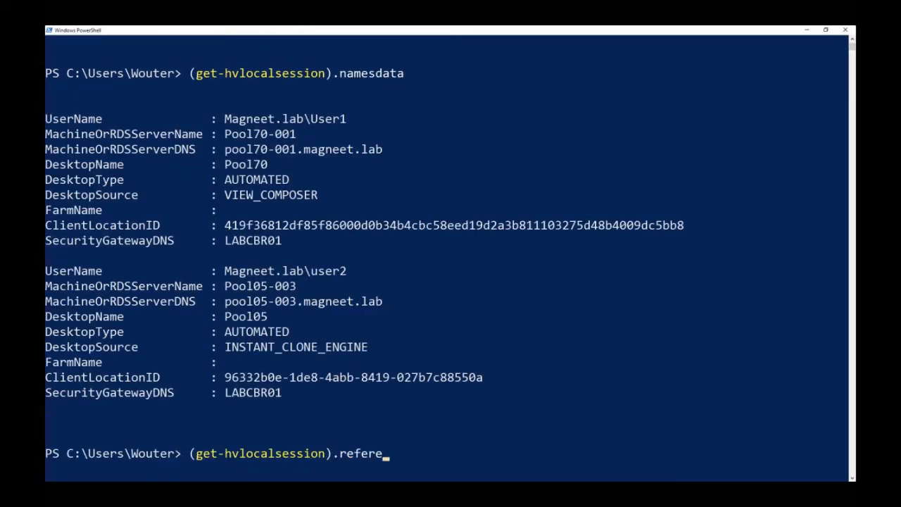
# Build the (get-hvlocalsession).referencedata query, retyping the property name
pyautogui.write('ncedata')
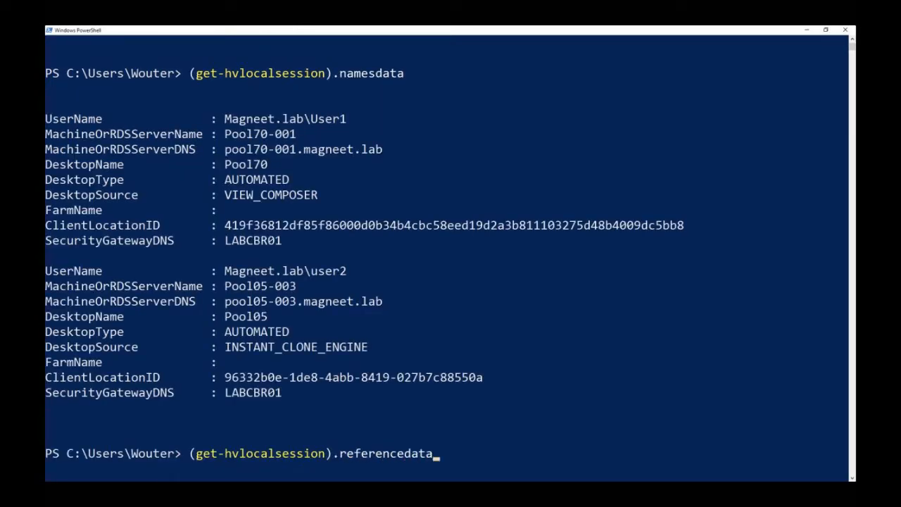
pyautogui.press('BackSpace')
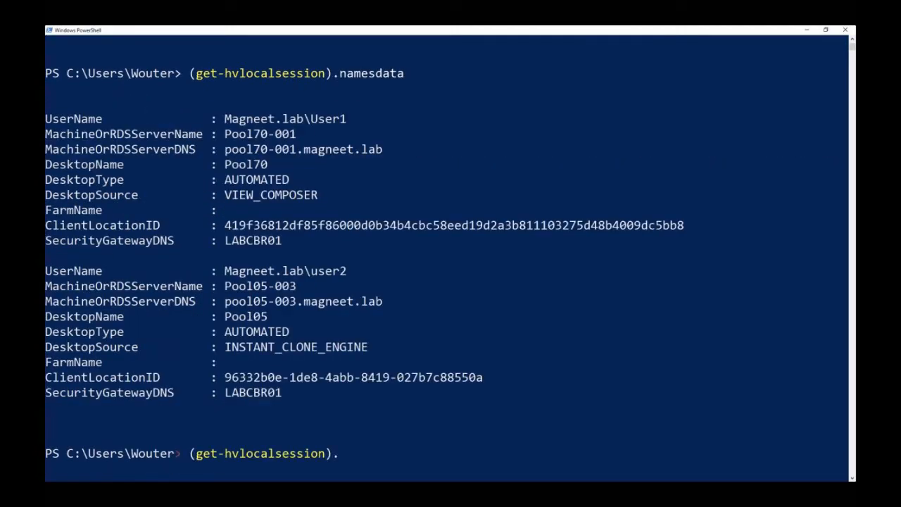
pyautogui.write('referen')
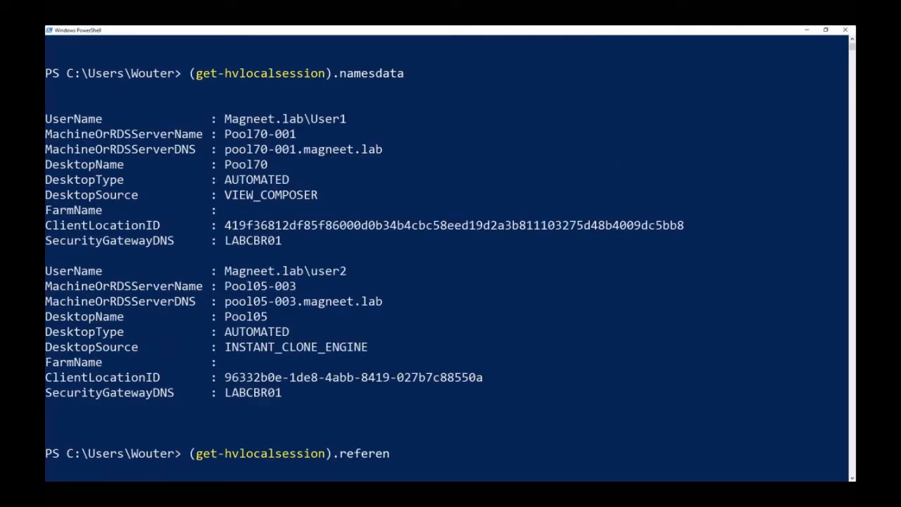
pyautogui.write('cedata')
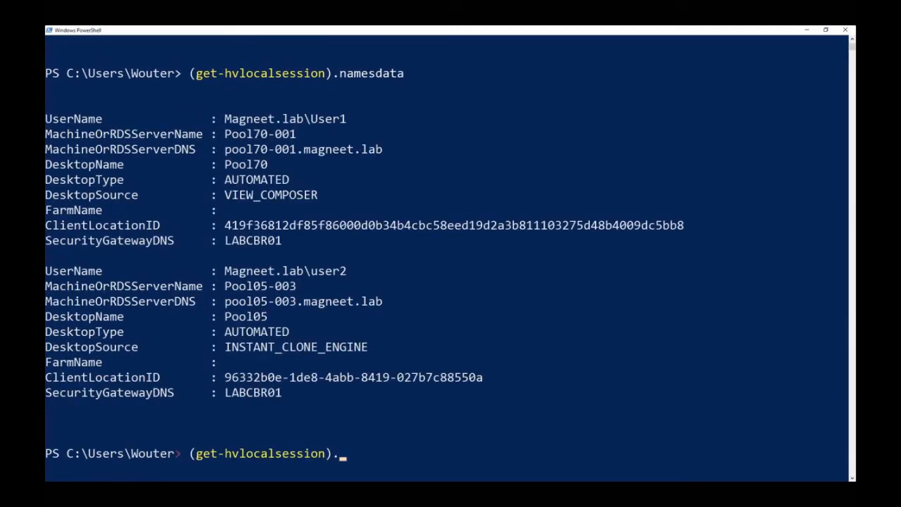
pyautogui.write('referencedat')
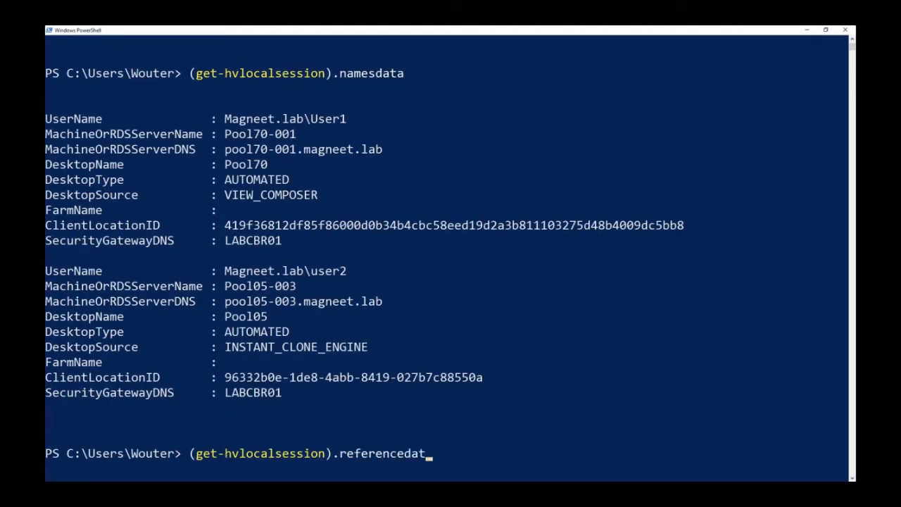
pyautogui.press('Enter')
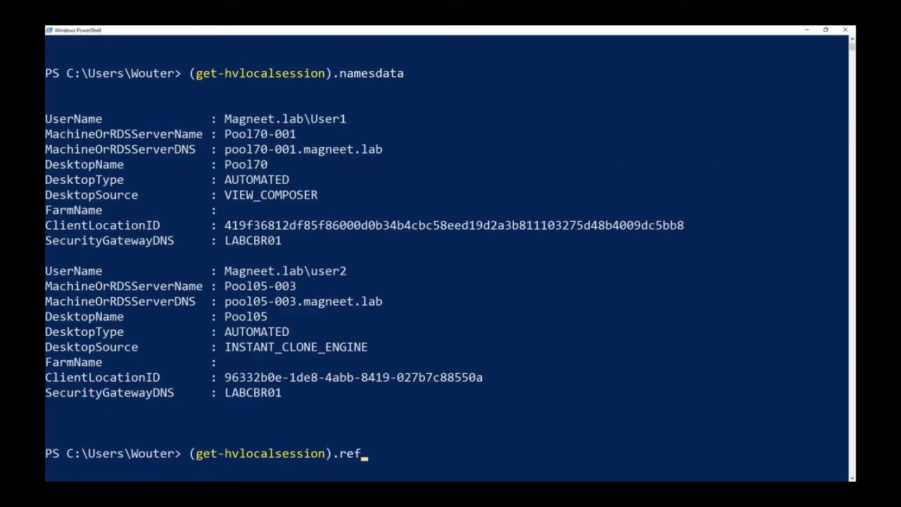
# Finish and run (get-hvlocalsession).referencedata to list the sessions' reference data
pyautogui.write('erencedata')
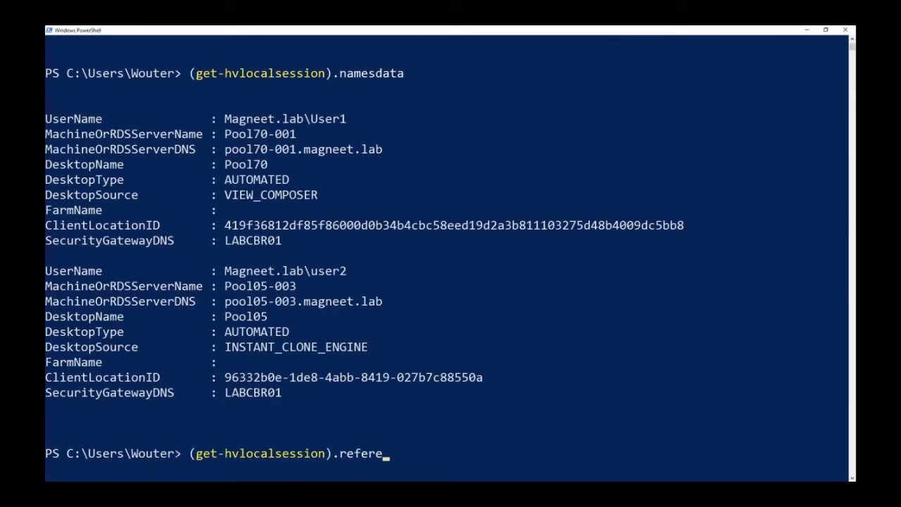
pyautogui.write('ncedata')
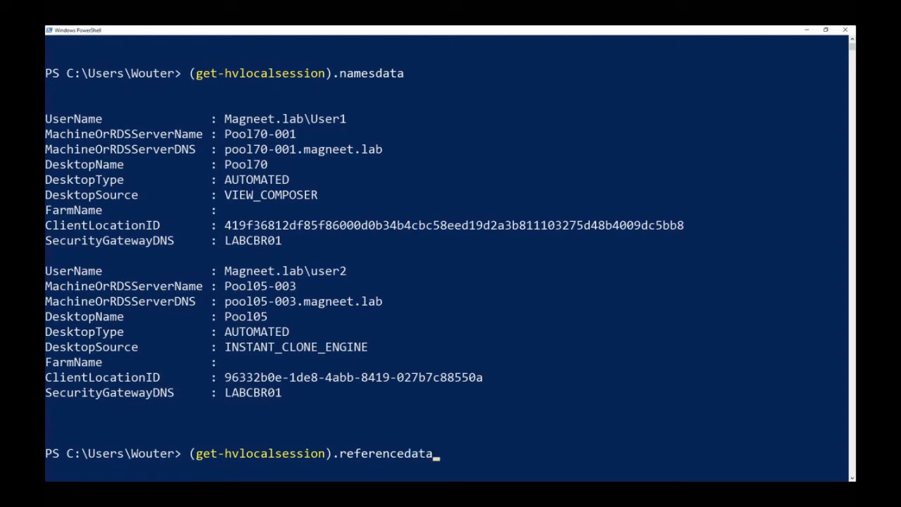
pyautogui.press('Backspace')
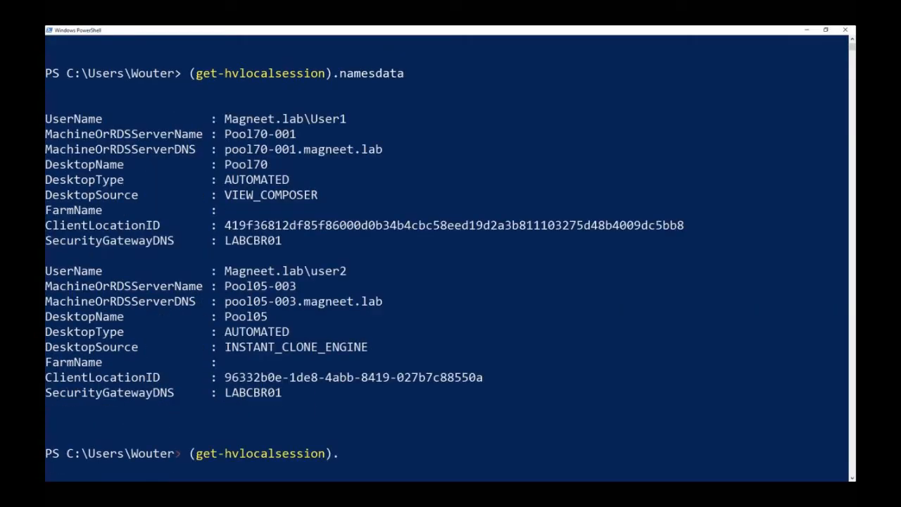
pyautogui.write('referencedata')
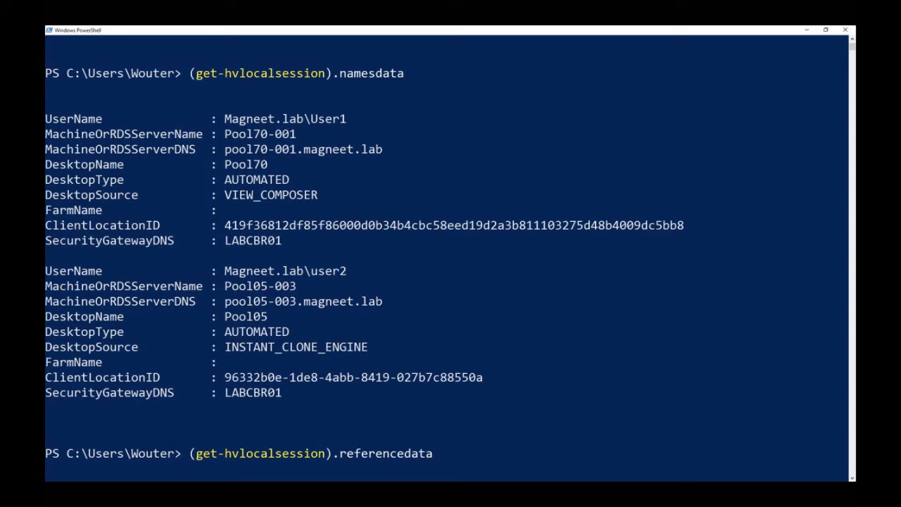
pyautogui.press('BackSpace')
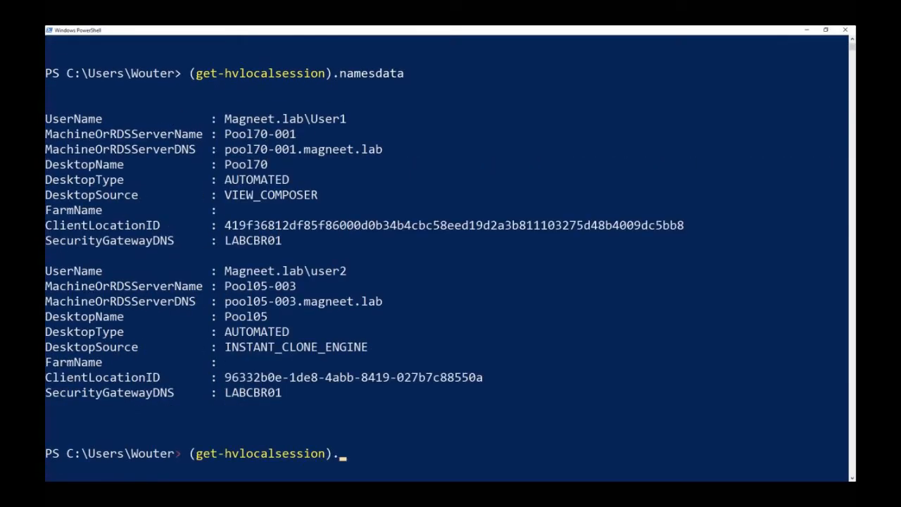
pyautogui.write('referencedata')
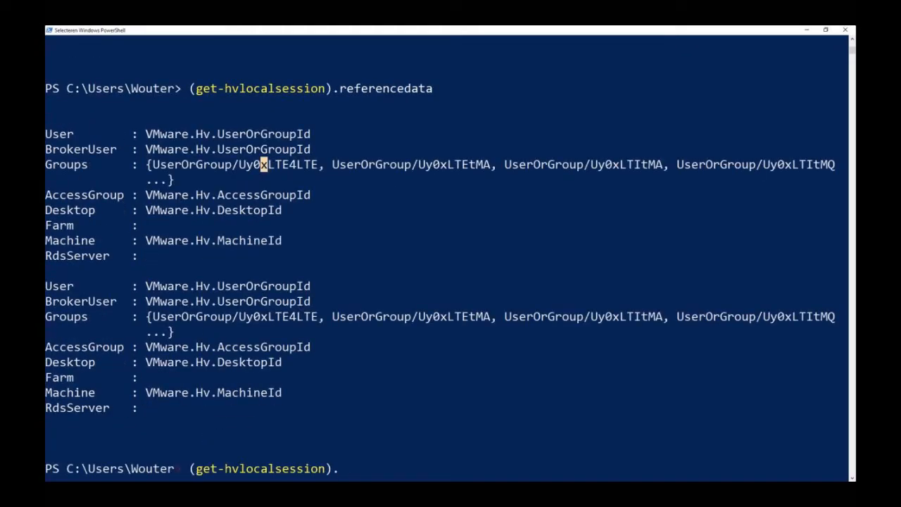
pyautogui.write('sessiond')
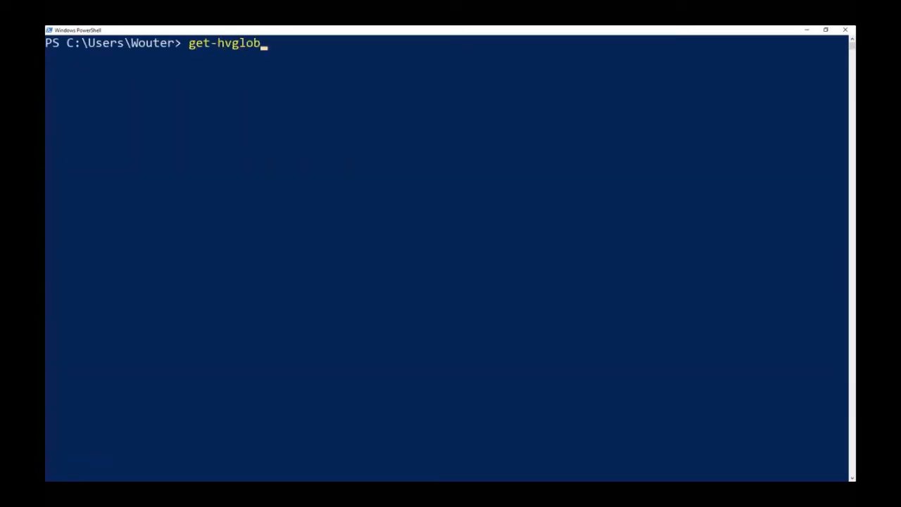
# Run get-hvglobalsession and start its names/reference data query for Default First Site
pyautogui.write('alsession')
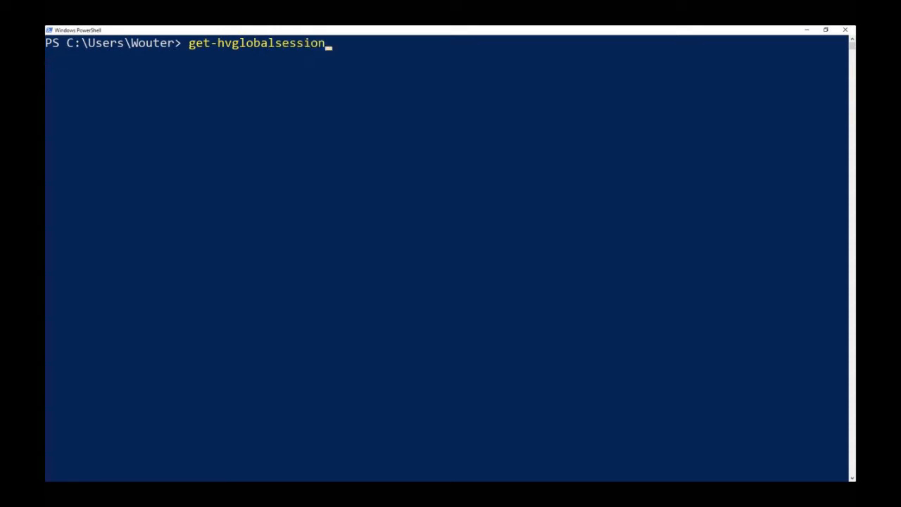
pyautogui.press('BackSpace')
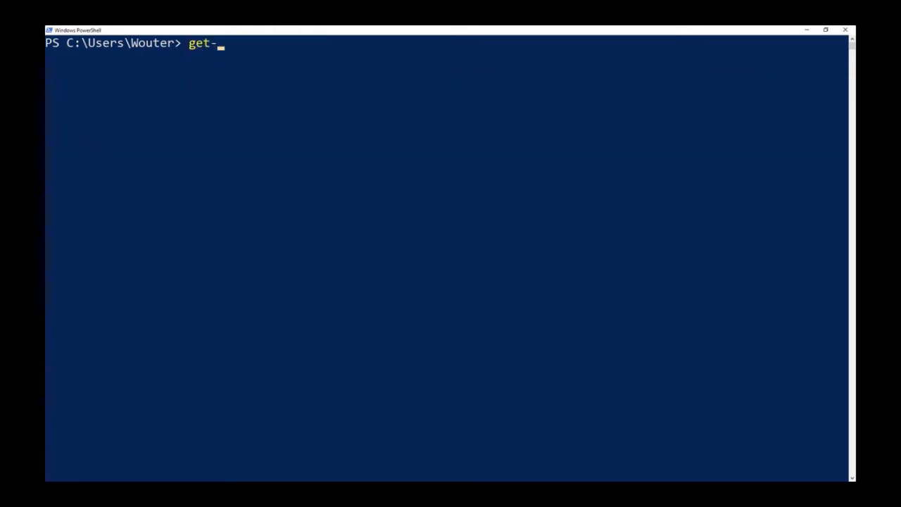
pyautogui.write('hvglobalsession')
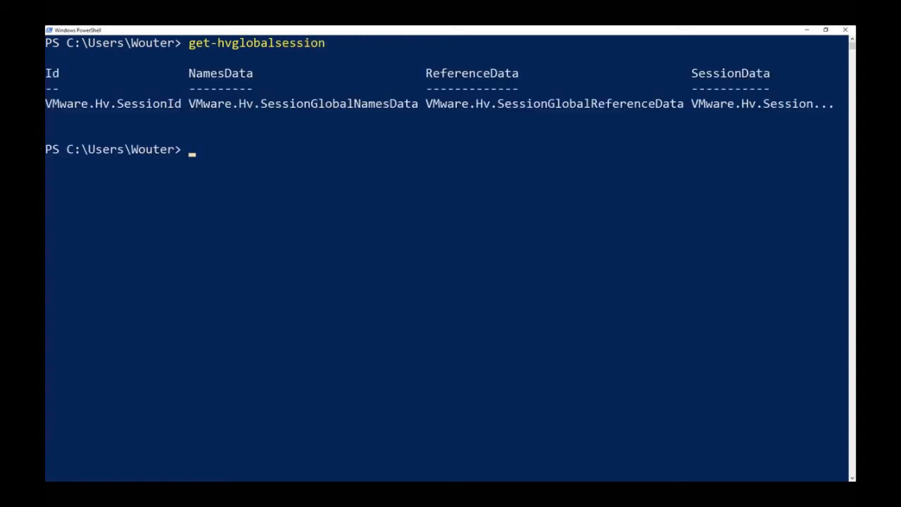
pyautogui.write('(get-hvglobalsession')
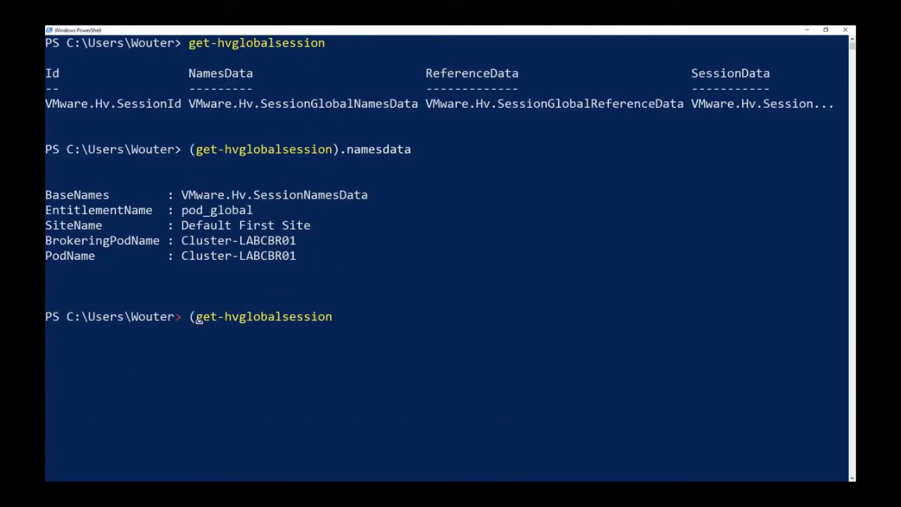
pyautogui.write(').re')
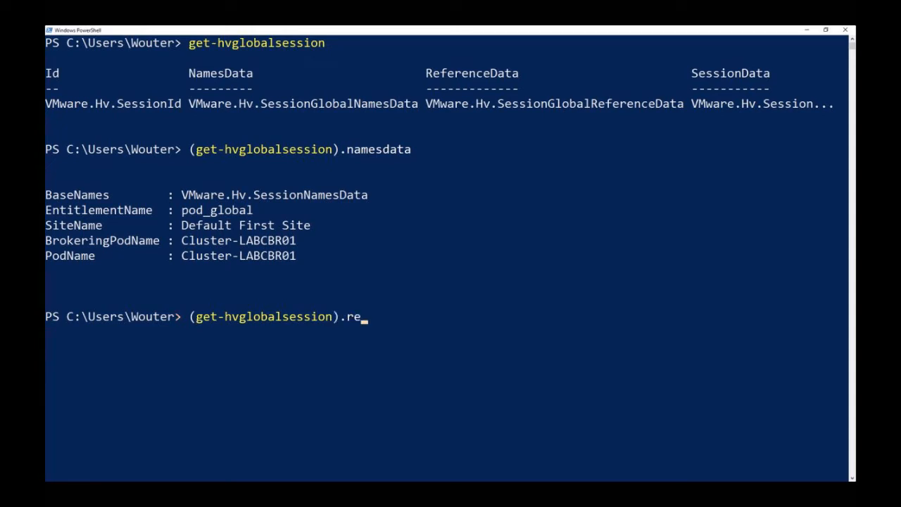
pyautogui.write('ferencedata')
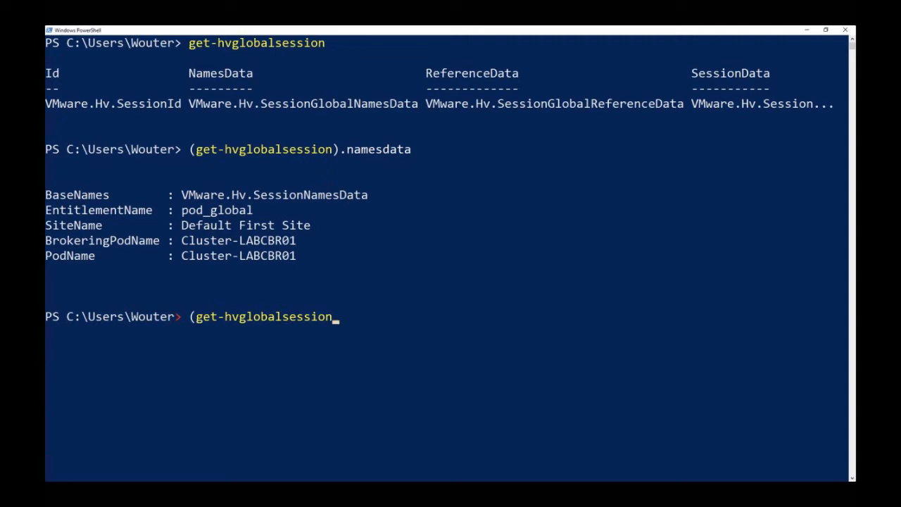
# Run (get-hvglobalsession).referencedata and retype the property for a second query
pyautogui.write(').referen')
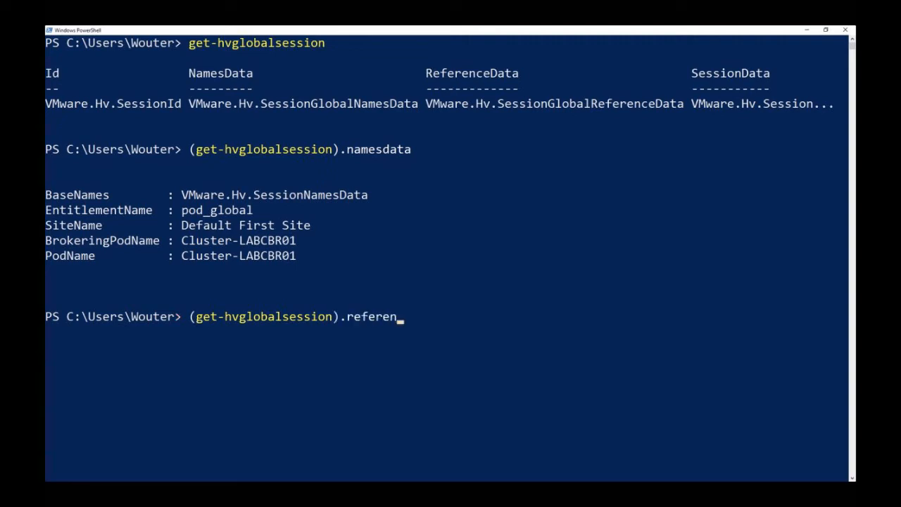
pyautogui.press('enter')
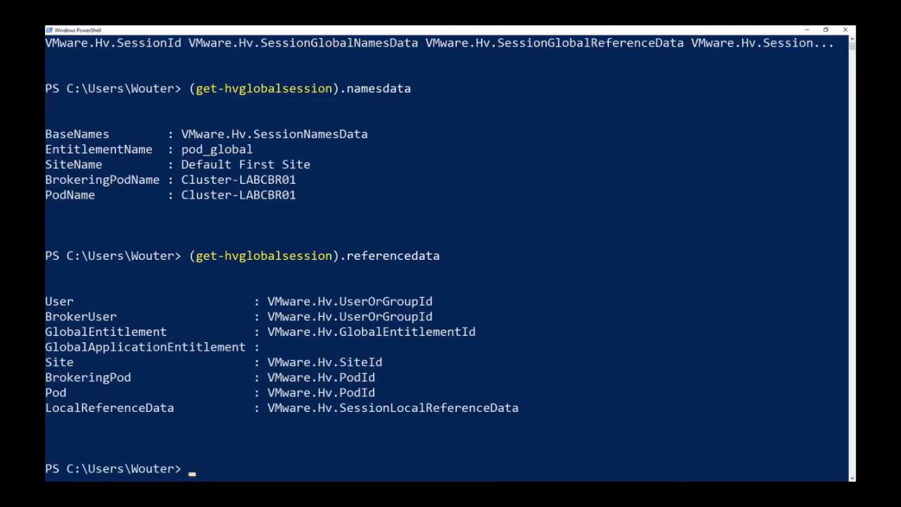
pyautogui.write('(get-hvglobalsession).')
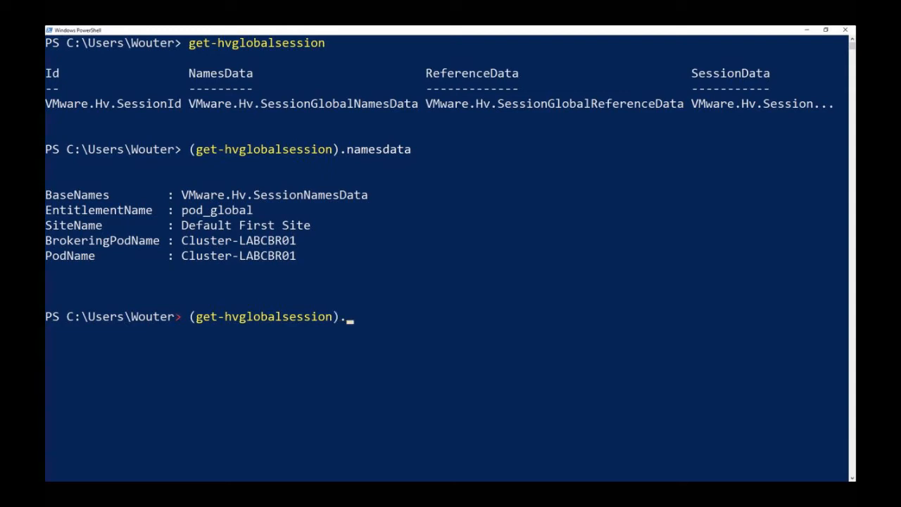
pyautogui.write('referencedata')
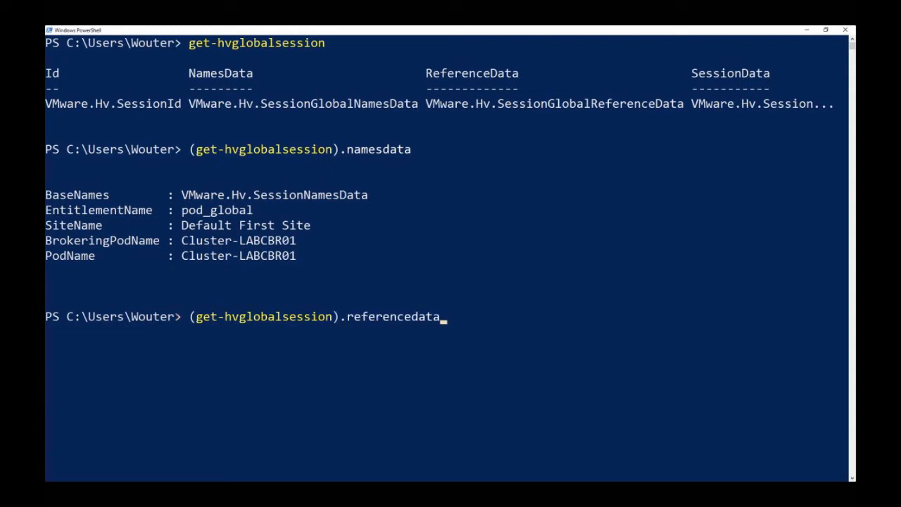
pyautogui.press('Backspace')
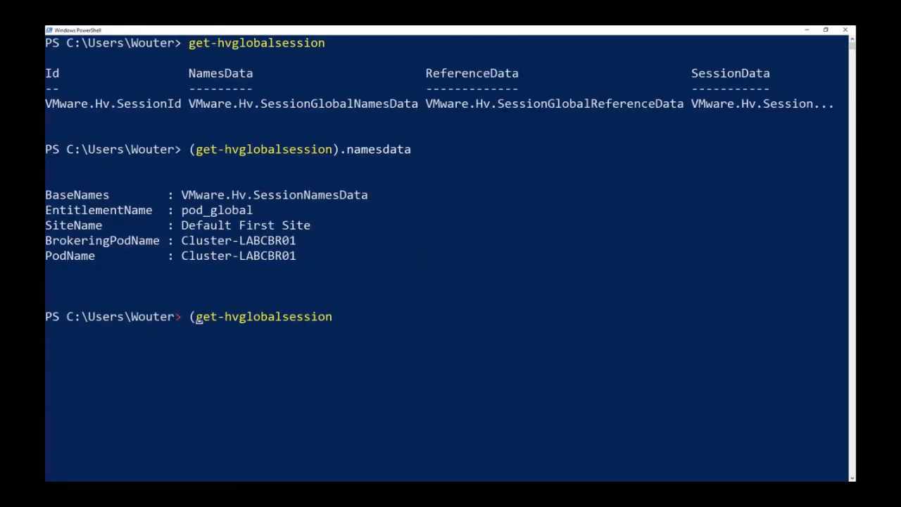
pyautogui.write(').refer')
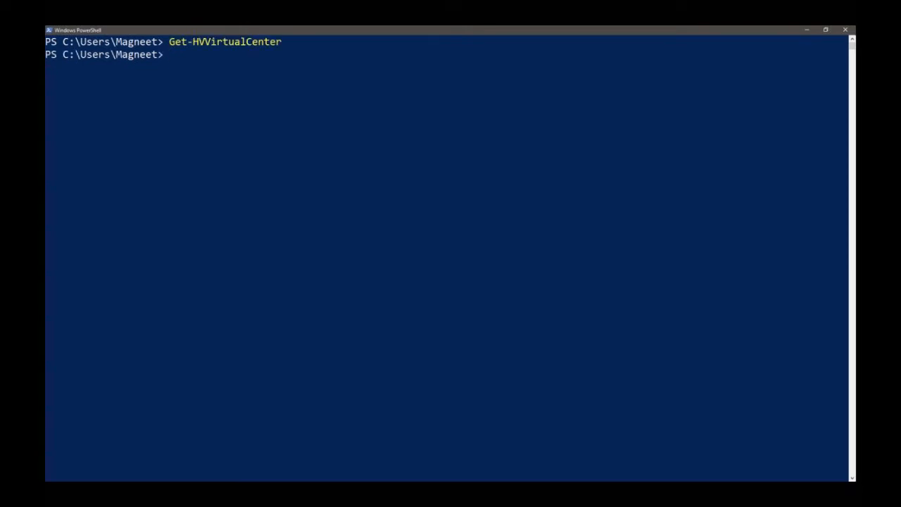
# Start register-hvvirtualcenter -vcenter pod2vcr1.magneet.lab after Get-HVVirtualCenter shows none
pyautogui.write('register-h')
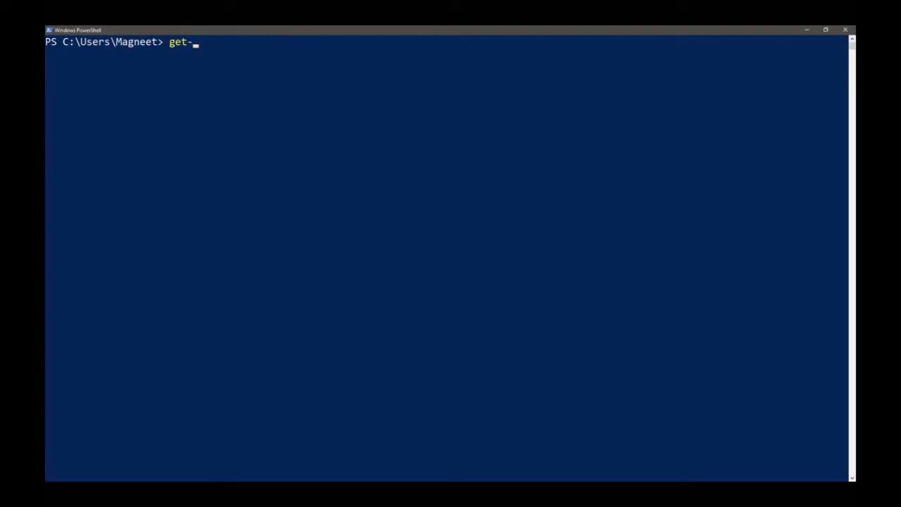
pyautogui.write('hvvi')
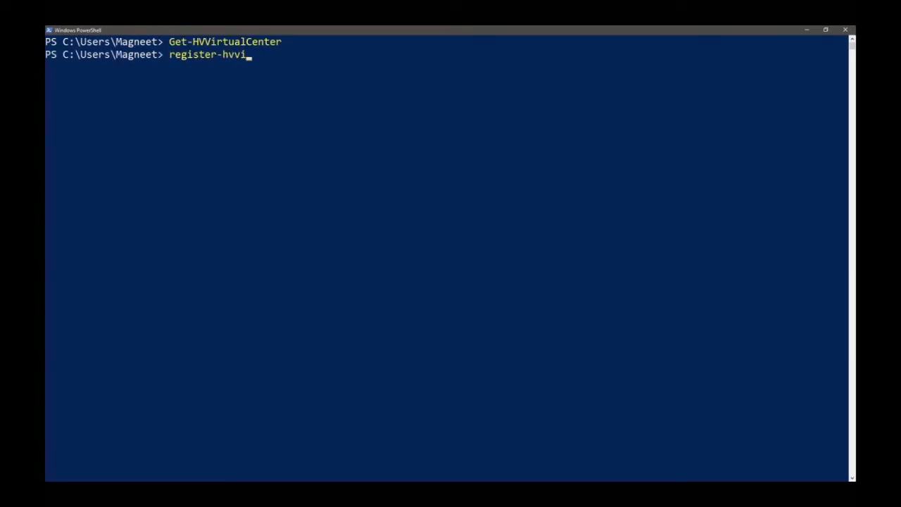
pyautogui.write('rtualcenter -vcenter pod2vcr1')
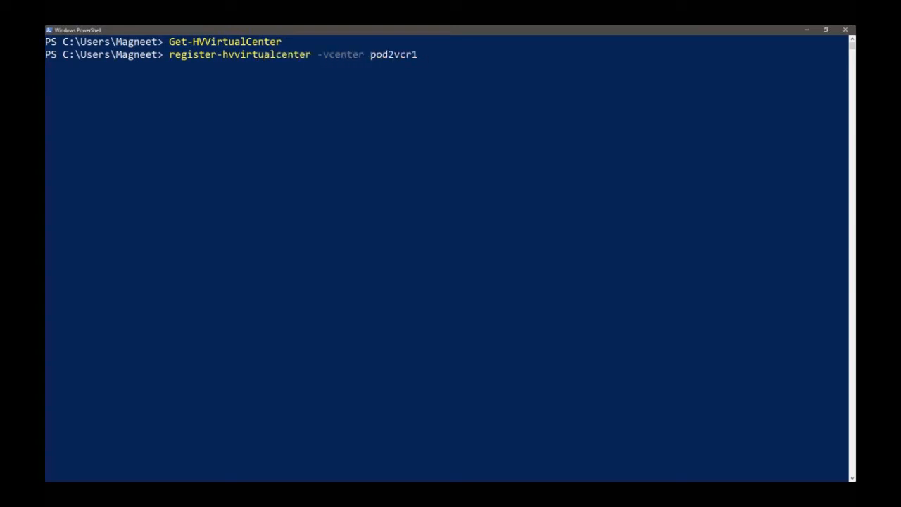
pyautogui.write('.magneet.la')
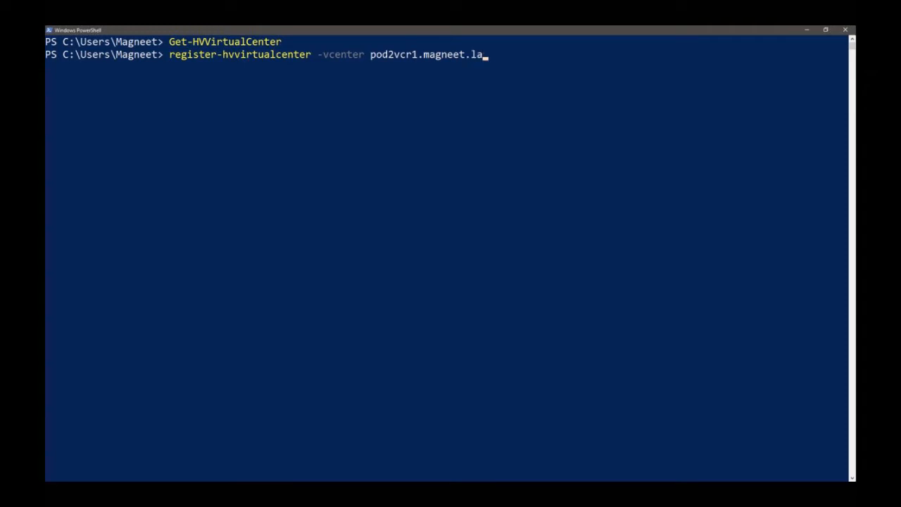
pyautogui.write('b -vcusern')
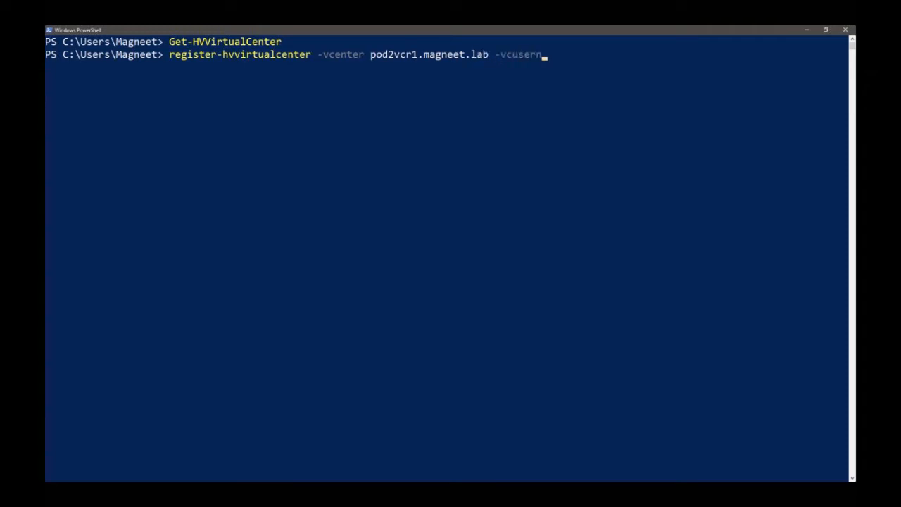
pyautogui.write('ame administrat')
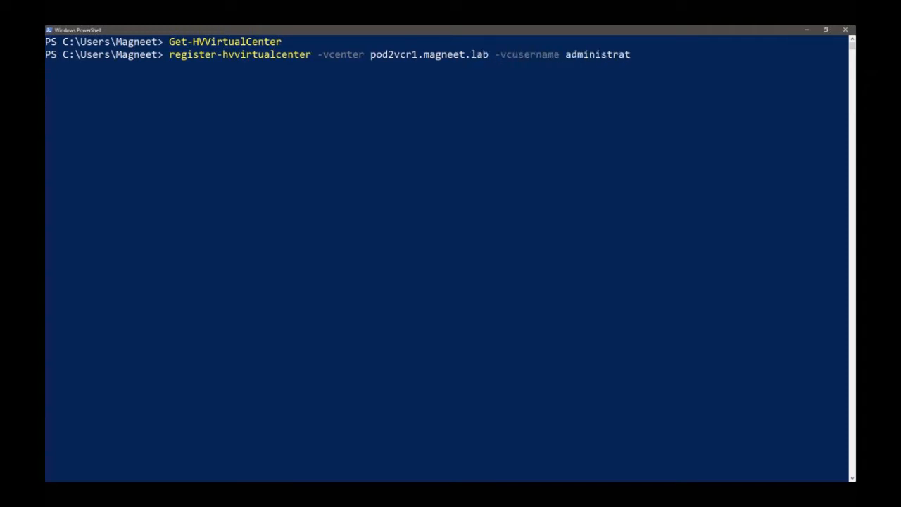
pyautogui.write('or@vsphere')
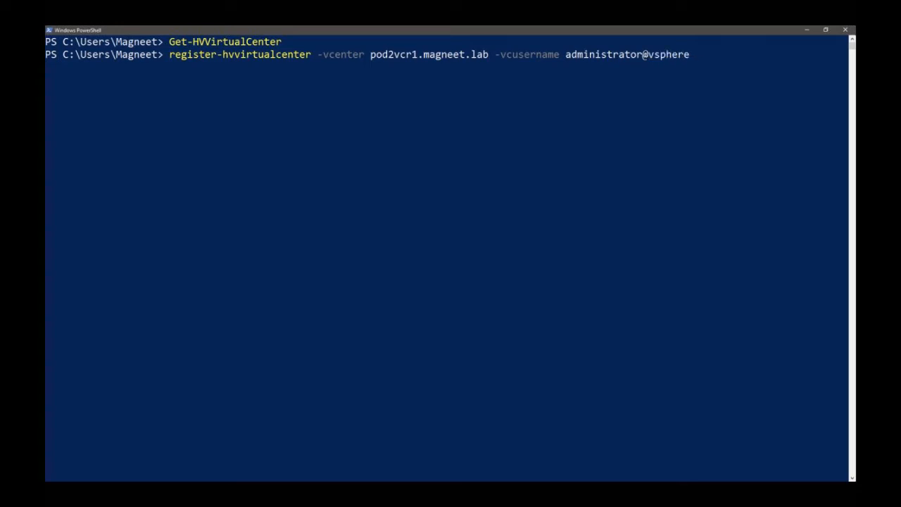
pyautogui.write('.local -')
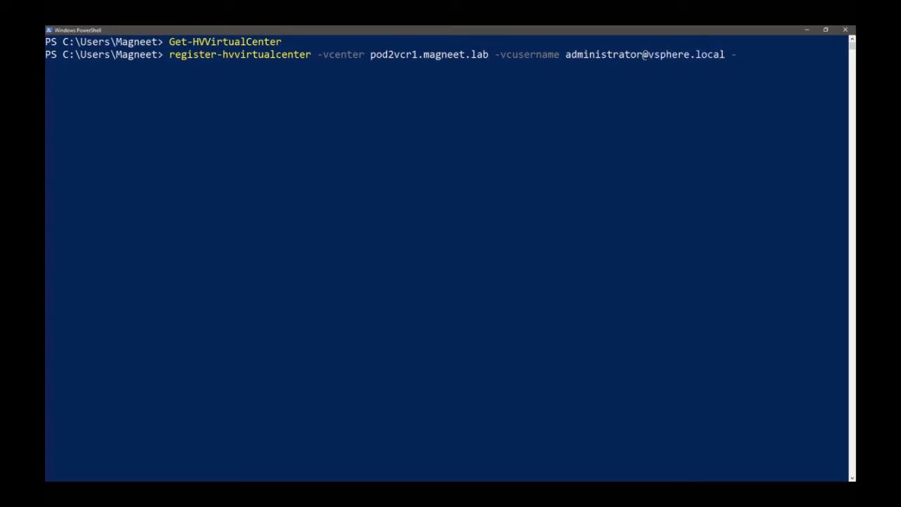
pyautogui.write('vcpassword')
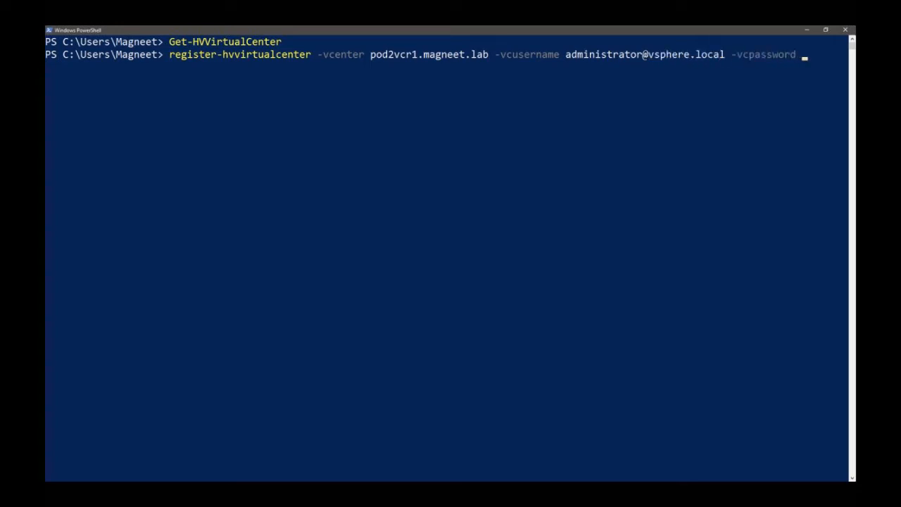
pyautogui.write('$password')
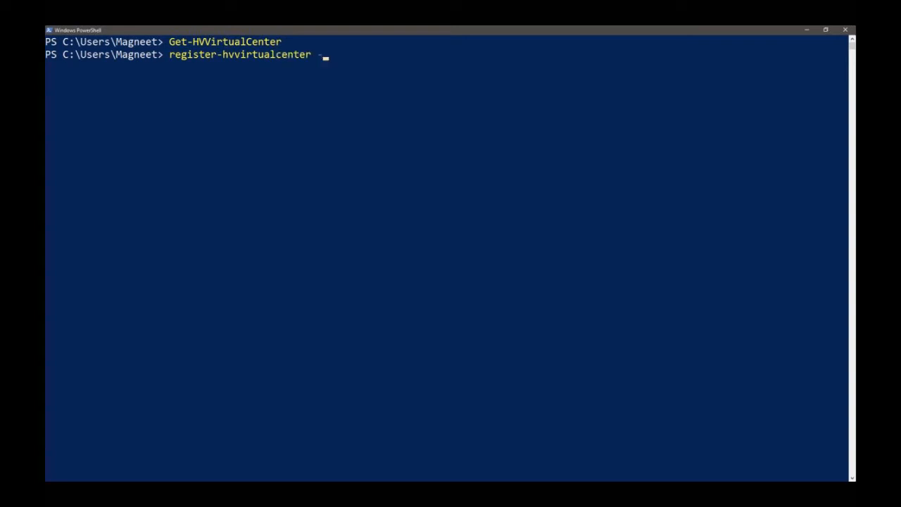
pyautogui.write('-vcenter pod2vcr1.magneet.lab -vcusername administrator@vsphere.local -vcpassword $password')
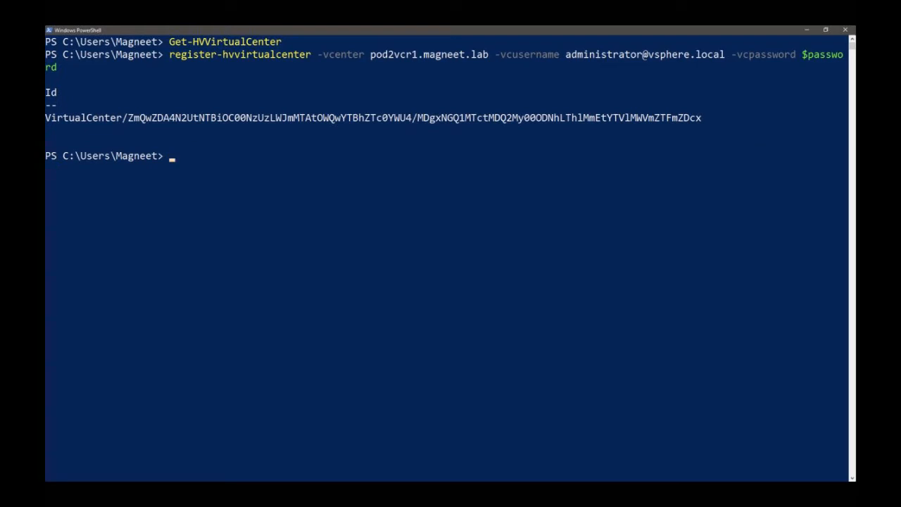
# Recall Get-HVVirtualCenter lines after registering pod2vcr1 and discard the unfinished one
pyautogui.write('Get-HVVirtualCenter')
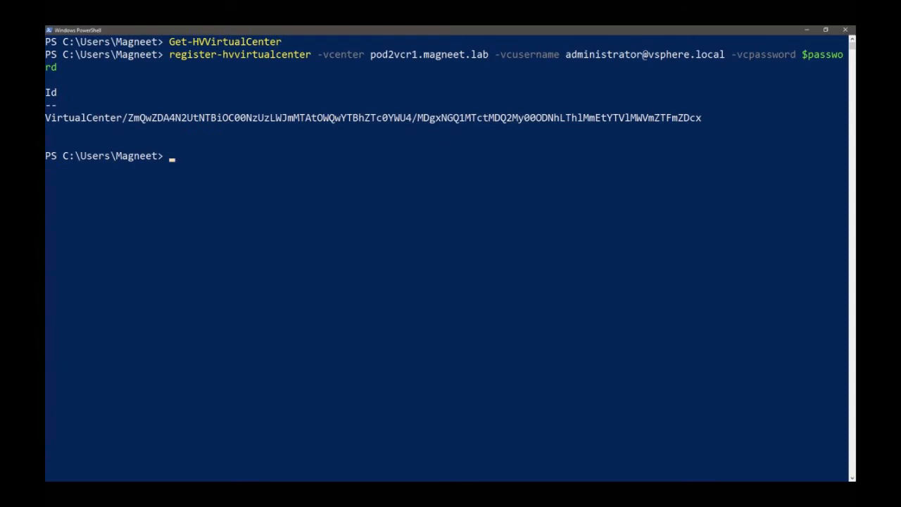
pyautogui.write('Get-HVVirtualCenter')
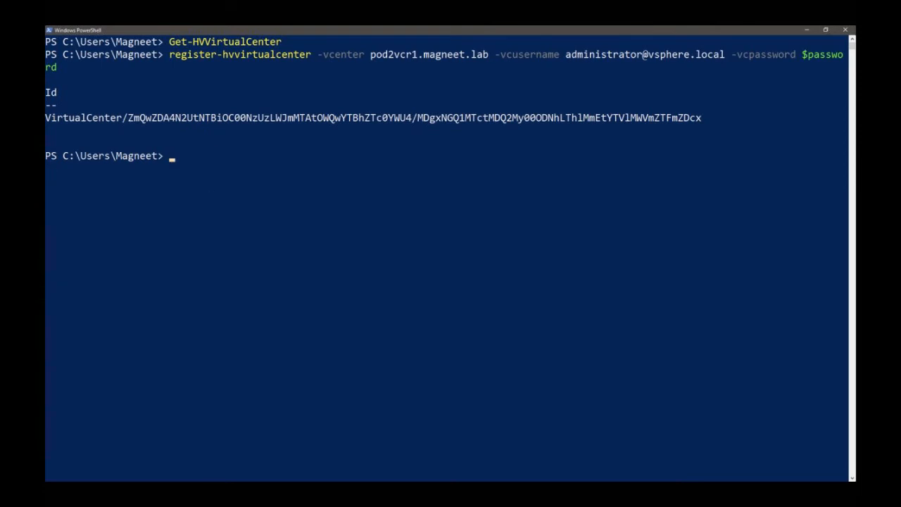
pyautogui.write('Get-HVVirtualCenter')
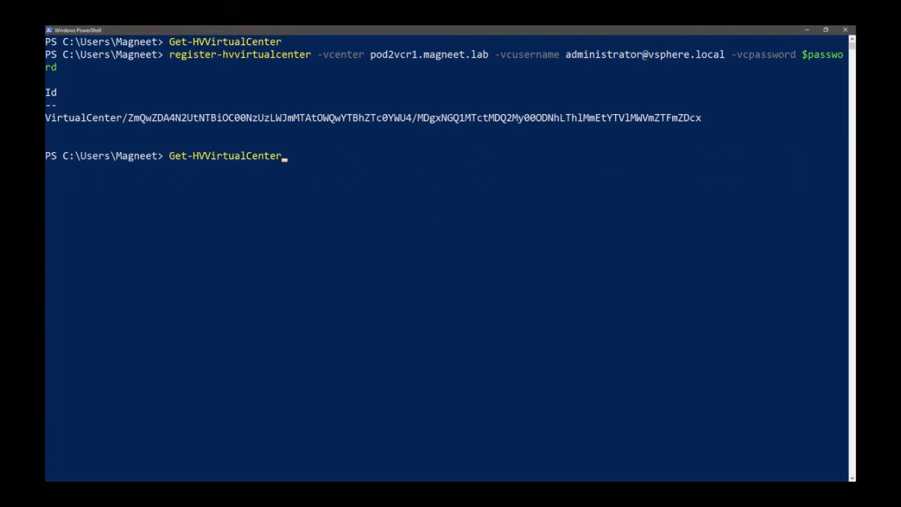
pyautogui.press('Enter')
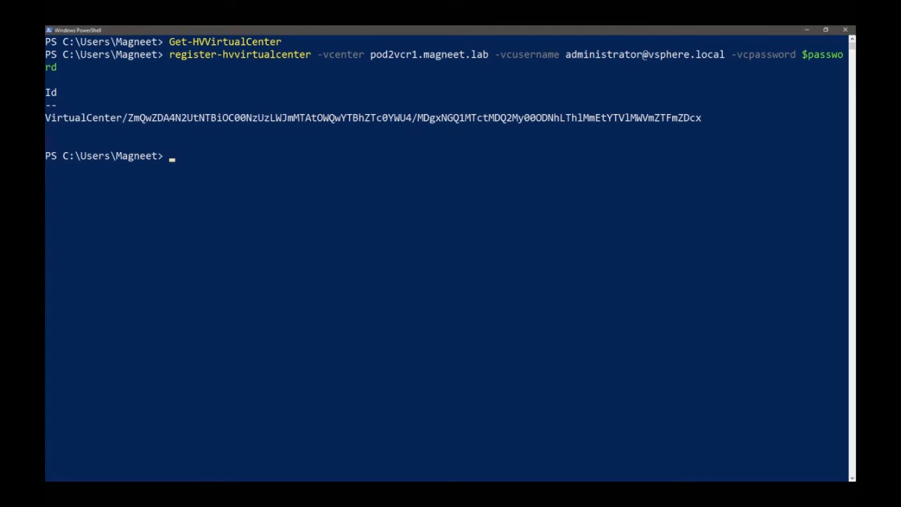
pyautogui.write('Get-HVVirtualCenter')
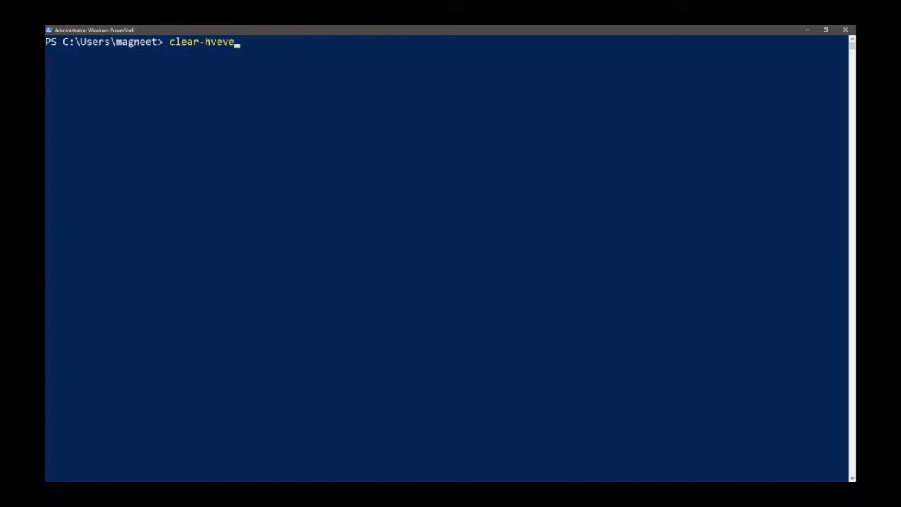
# Run Clear-HVEventDatabase, answer y, and discard a first Set-HVEventDatabase draft
pyautogui.press('BackSpace')
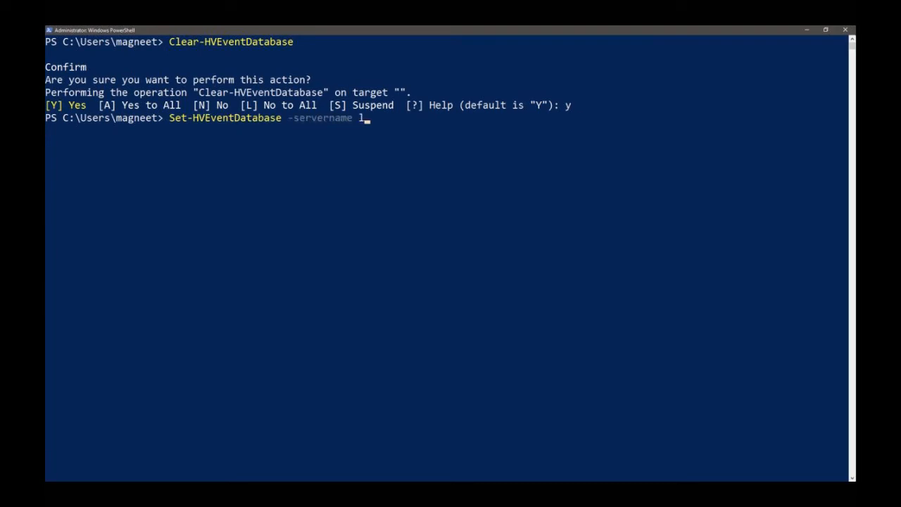
pyautogui.write('absql01 -databasename pod1_ev')
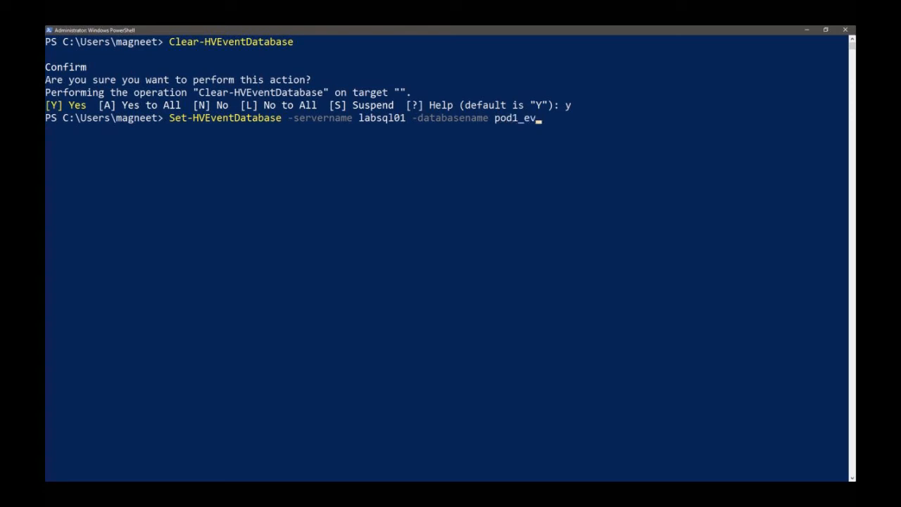
pyautogui.write('ents -username sa')
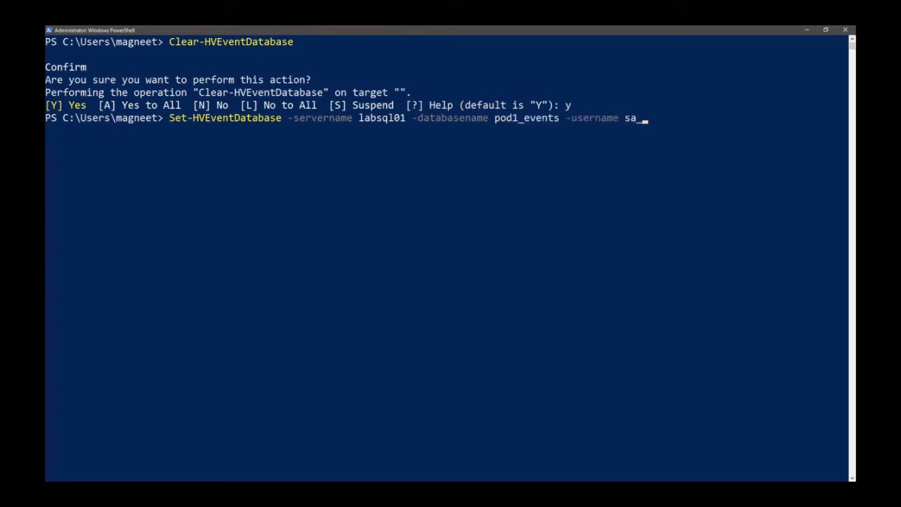
pyautogui.press('Escape')
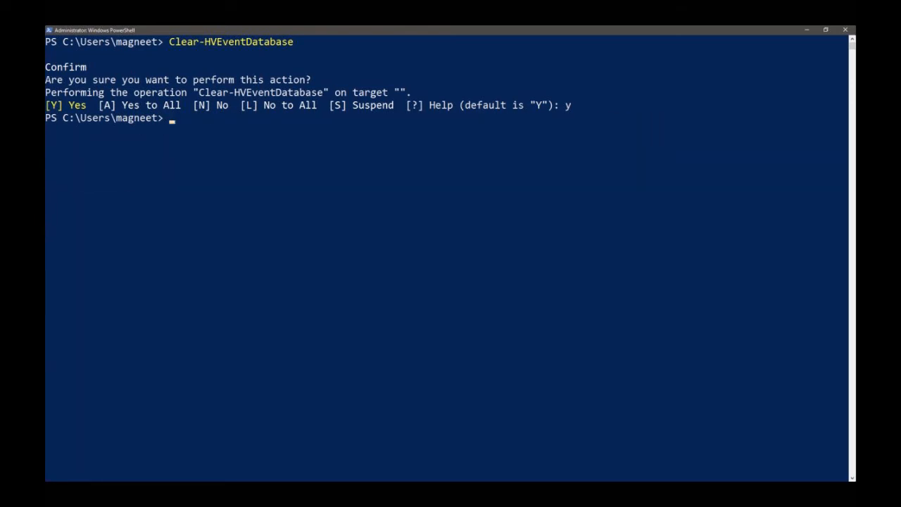
# Set-HVEventDatabase -servername labsql01 -databasename pod1_events -username sa_view with credentials
pyautogui.write('Set-HVEventDatabase -ser')
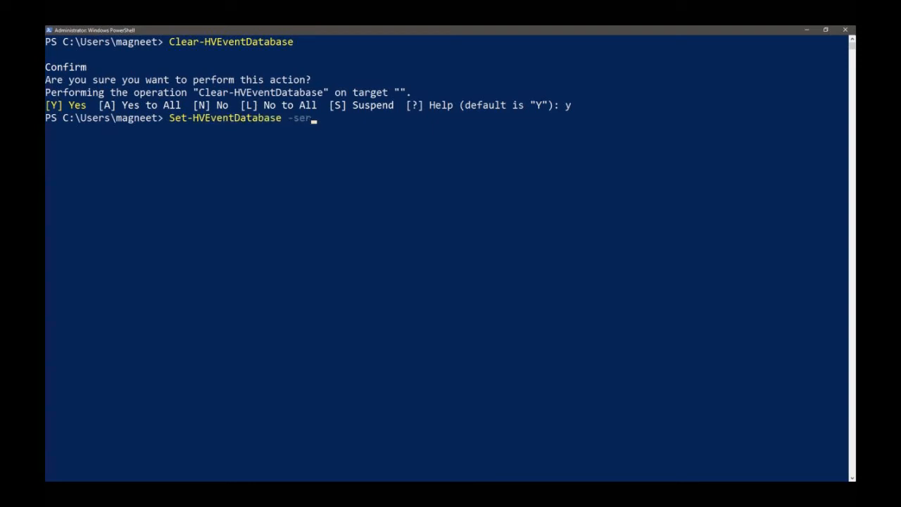
pyautogui.write('vername labsql0')
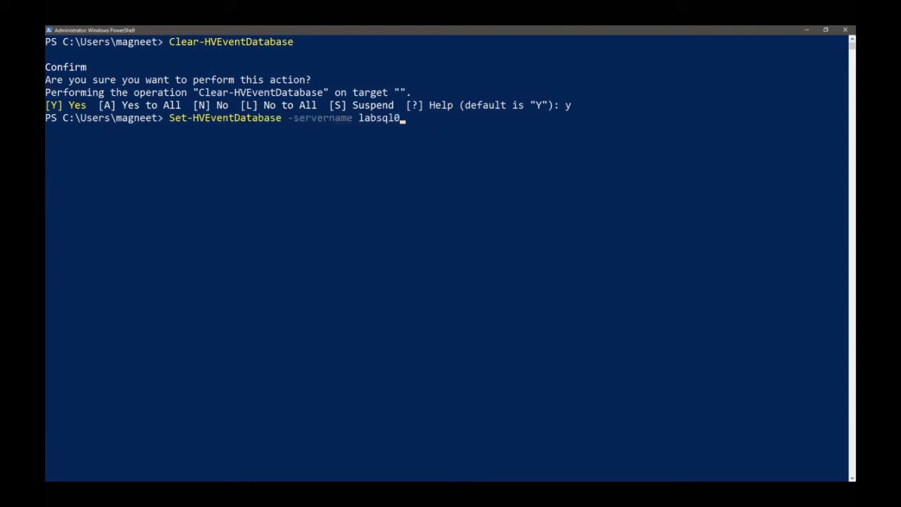
pyautogui.write('1 -databasename')
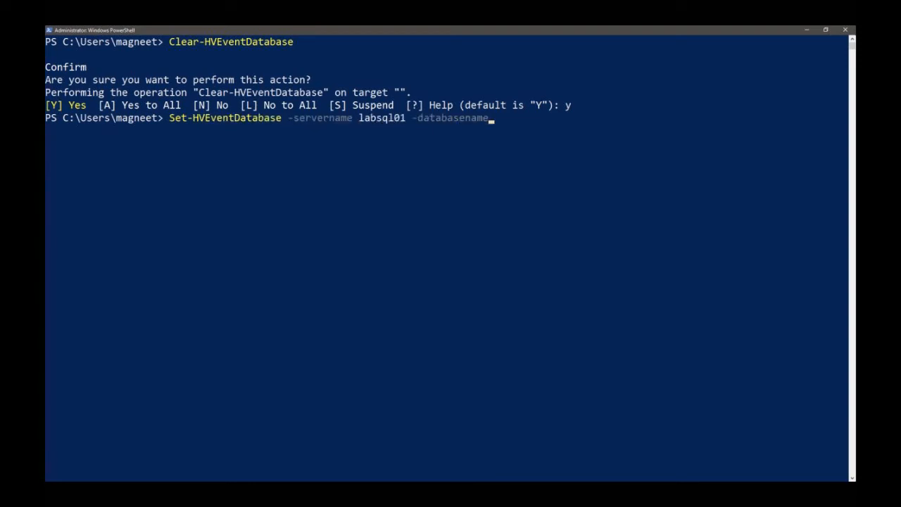
pyautogui.write('pod1_events')
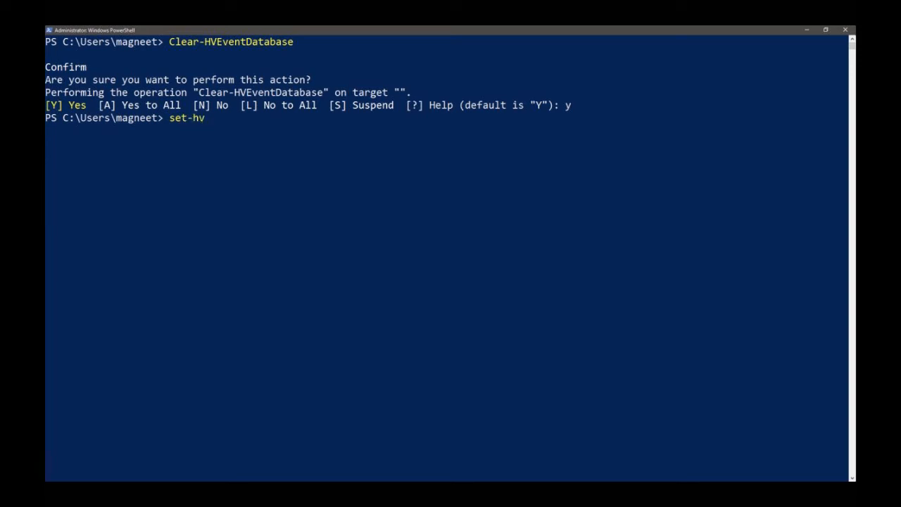
pyautogui.write('Set-HVEventDatabase -servername')
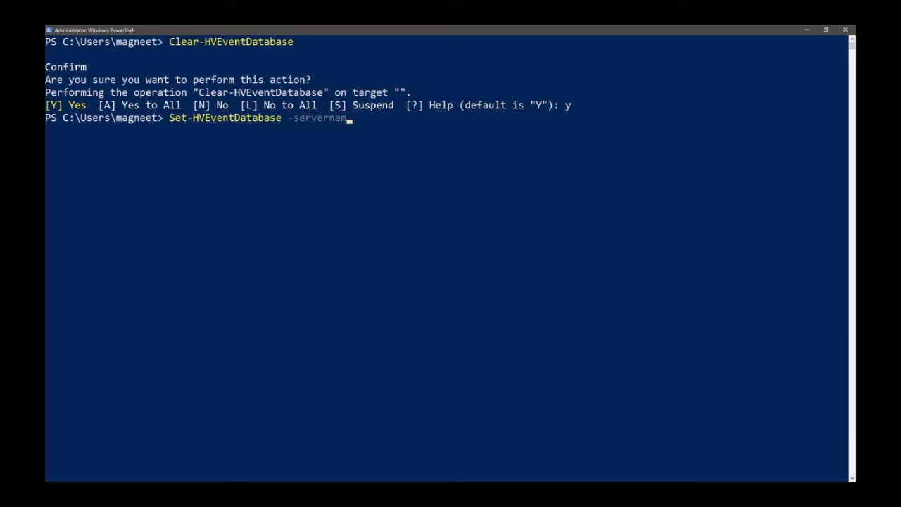
pyautogui.write('labsql01 -databasename pod')
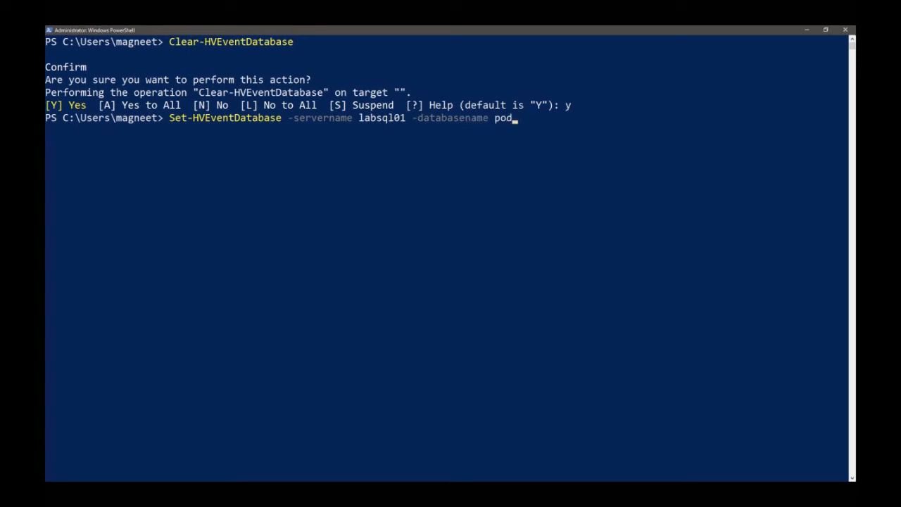
pyautogui.write('1_events -username')
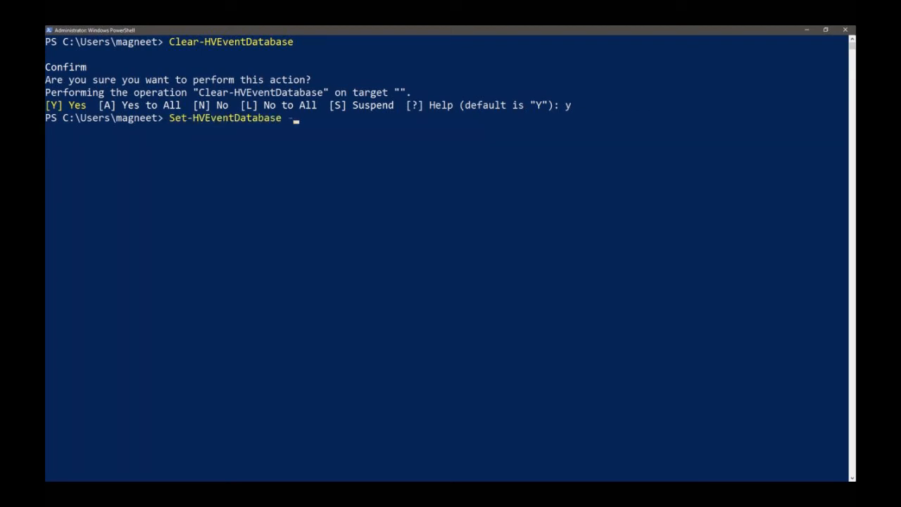
pyautogui.write('-servername labsql01 -databas')
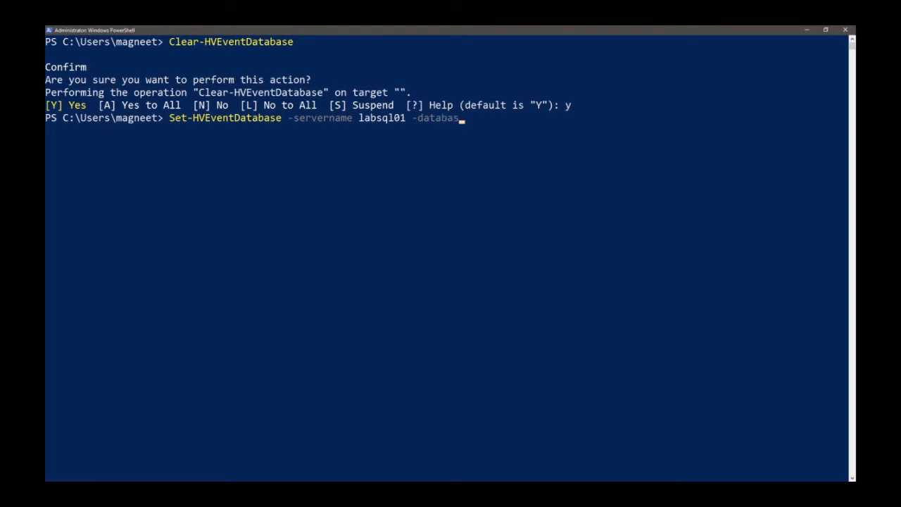
pyautogui.write('ename pod1_even')
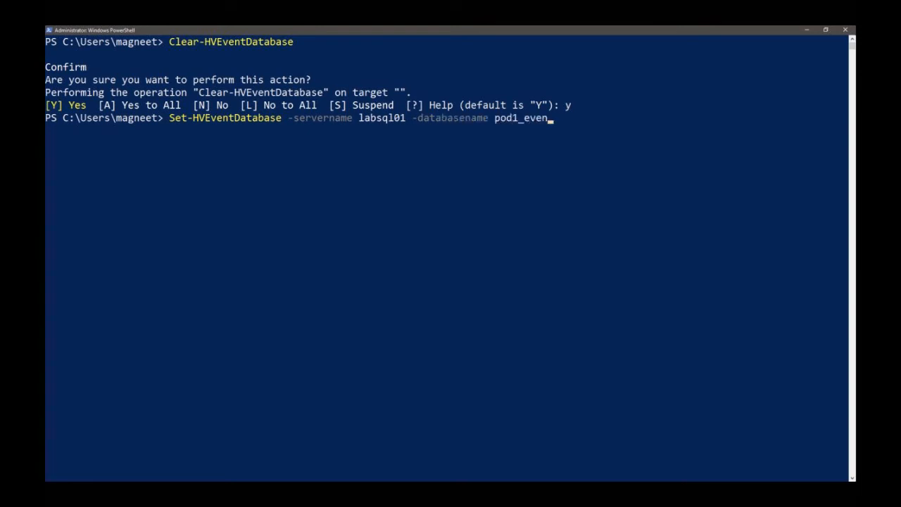
pyautogui.write('ts -username sa_view')
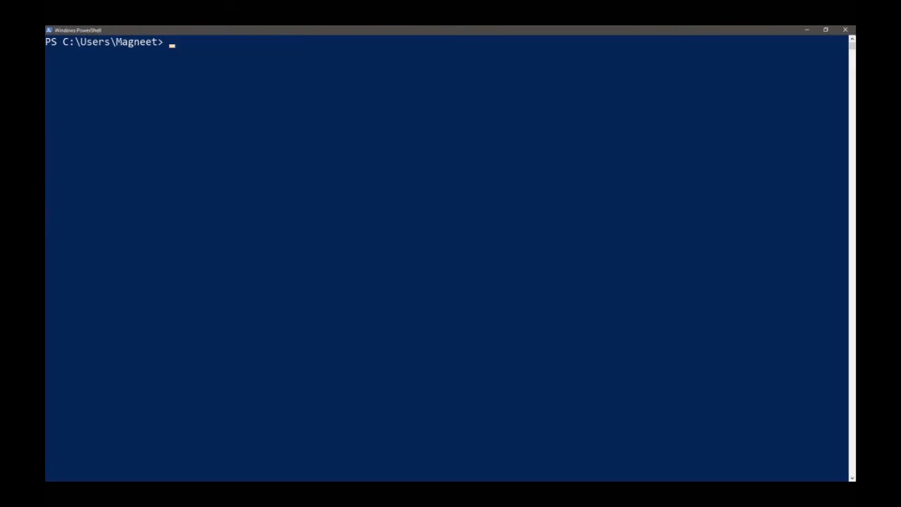
# Add new-hvinstantcloneadministrator for magneet.lab with $password, then list it via Get-HVInstantCloneAdministrator and .base
pyautogui.write('Get-HVInstantCloneAdministrator')
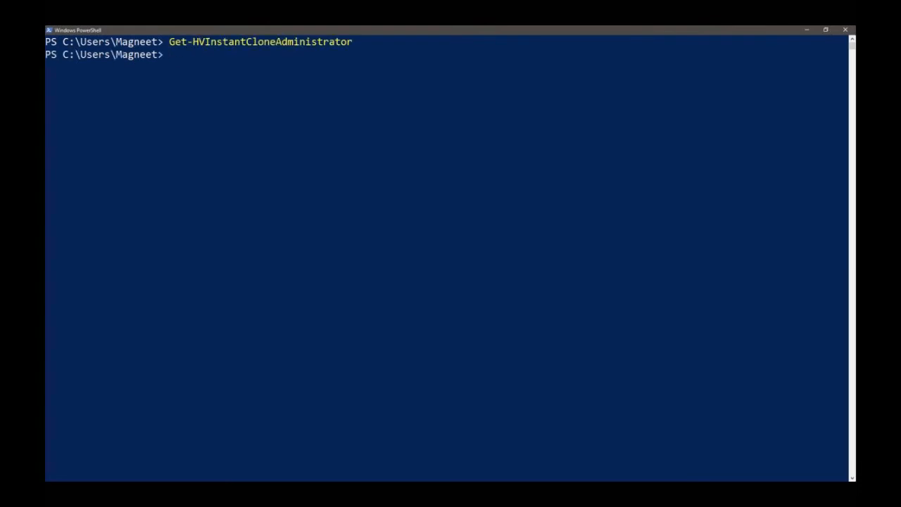
pyautogui.write('new-hvinstantcloneadministrator -username sa_pod02 -password $password -domain magneet.lab')
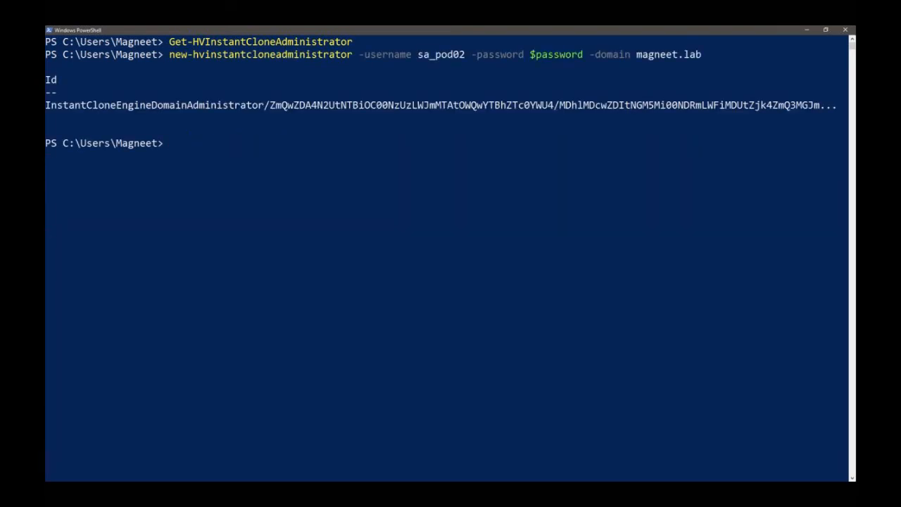
pyautogui.write('Get-HVInstantCloneAdministrator')
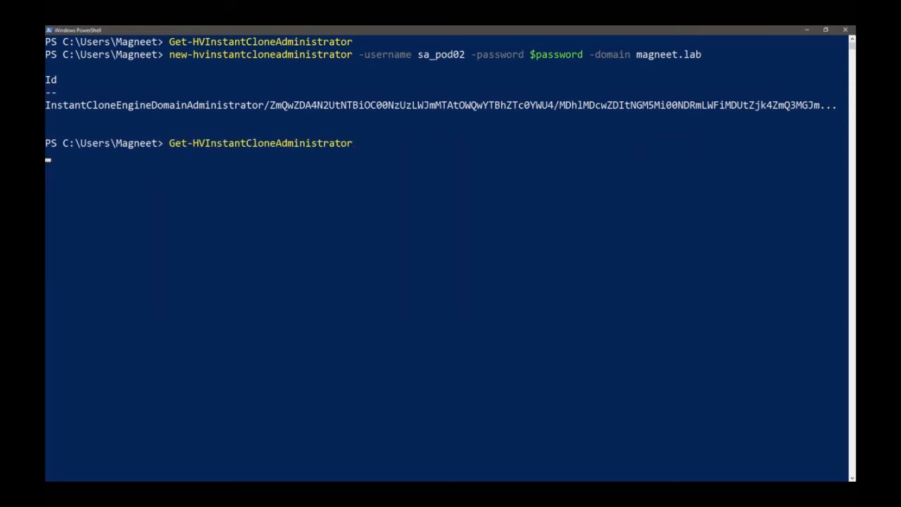
pyautogui.write('(Get-HVInstantCloneAdministrator')
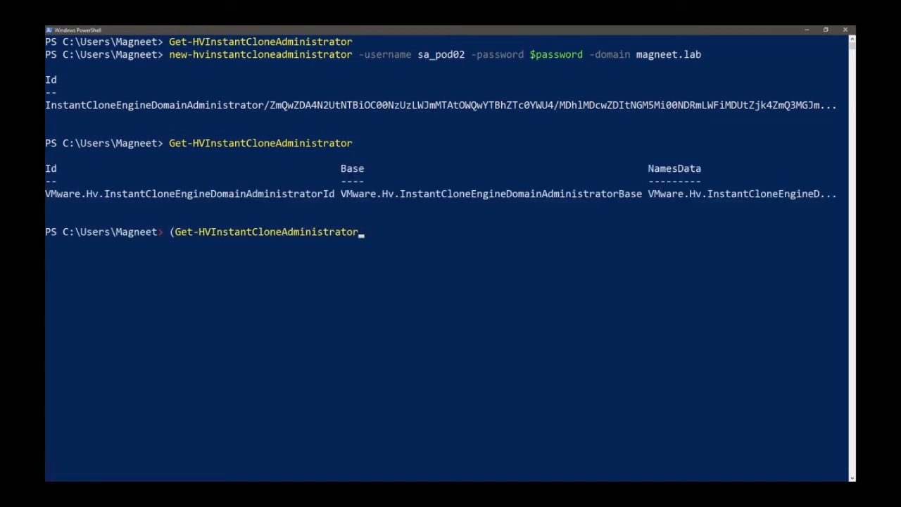
pyautogui.write(').base')
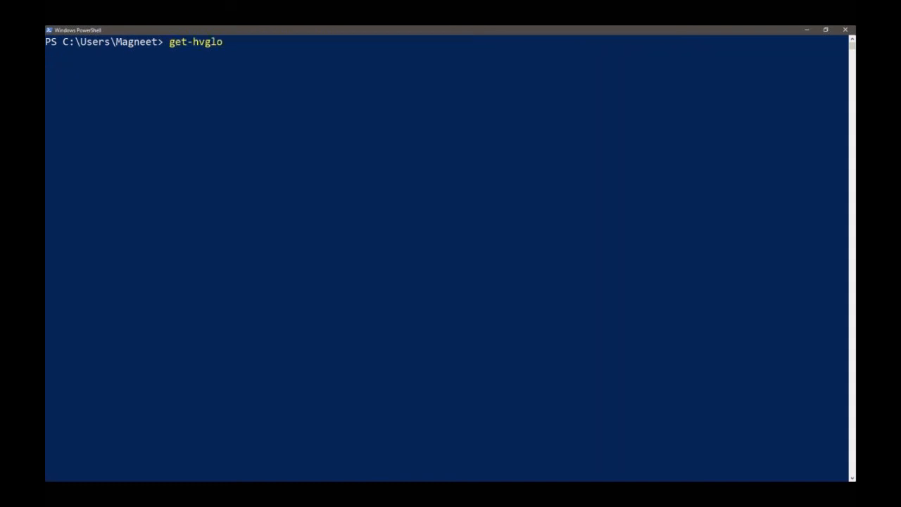
# Run Get-HVGlobalSettings and query its generaldata property for the general settings
pyautogui.press('BackSpace')
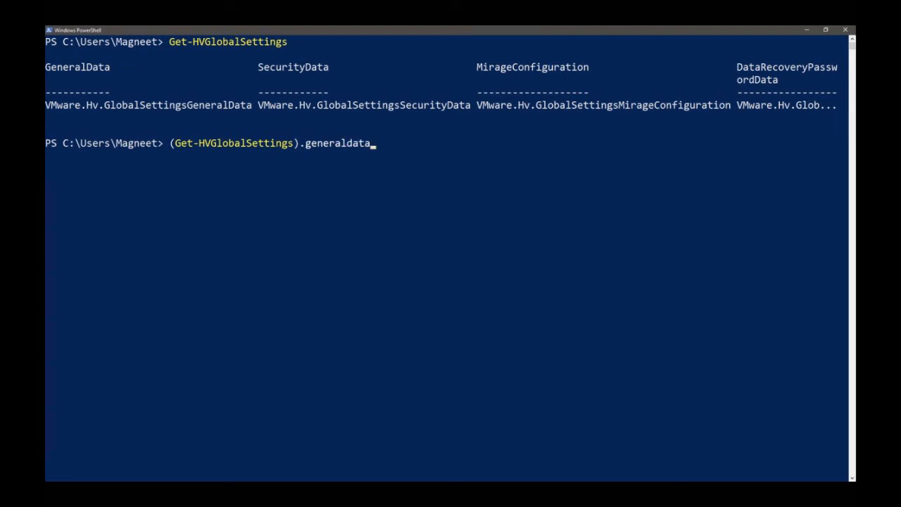
pyautogui.press('BackSpace')
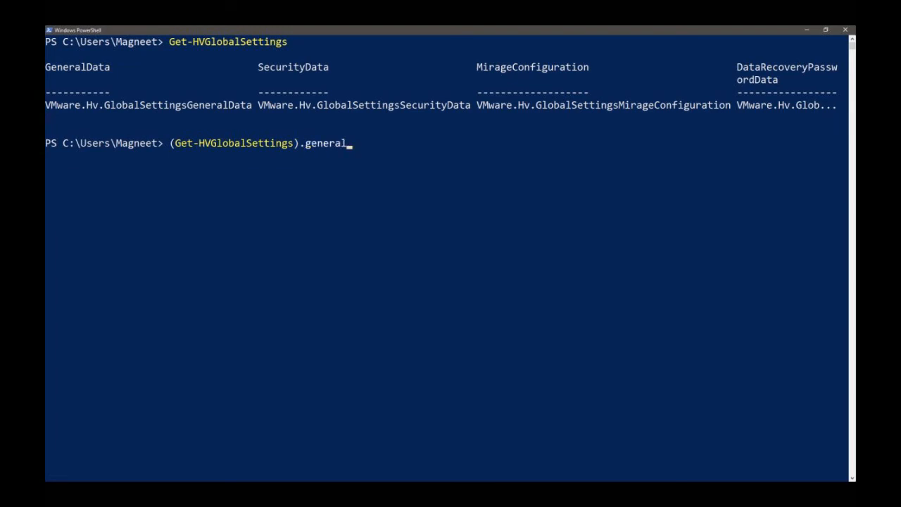
pyautogui.press('Backspace')
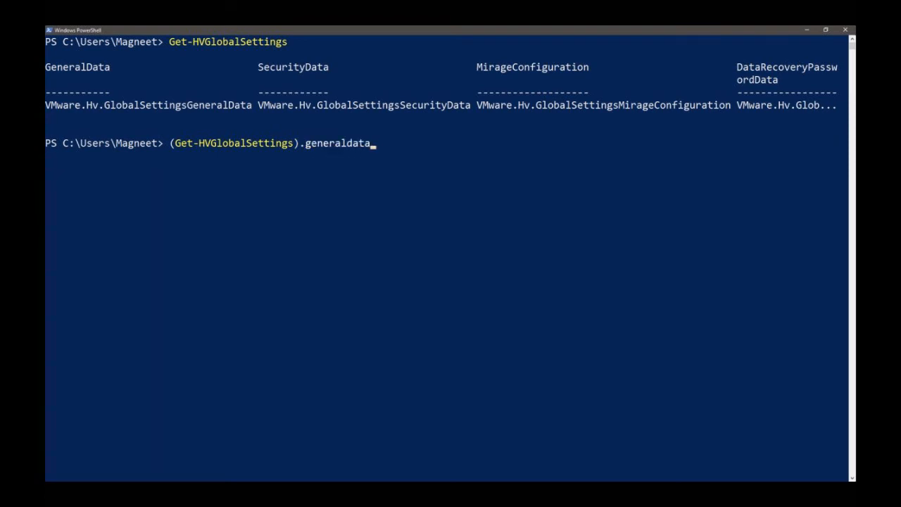
pyautogui.press('BackSpace')
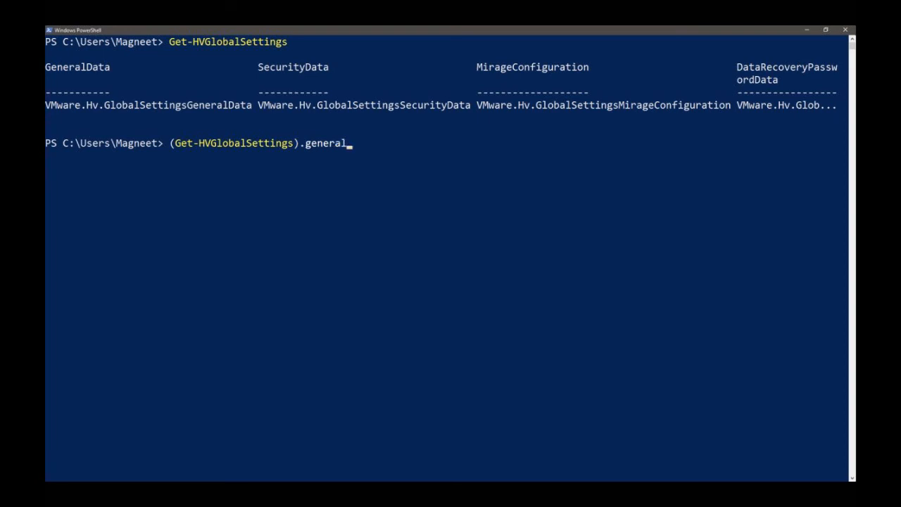
pyautogui.press('BackSpace')
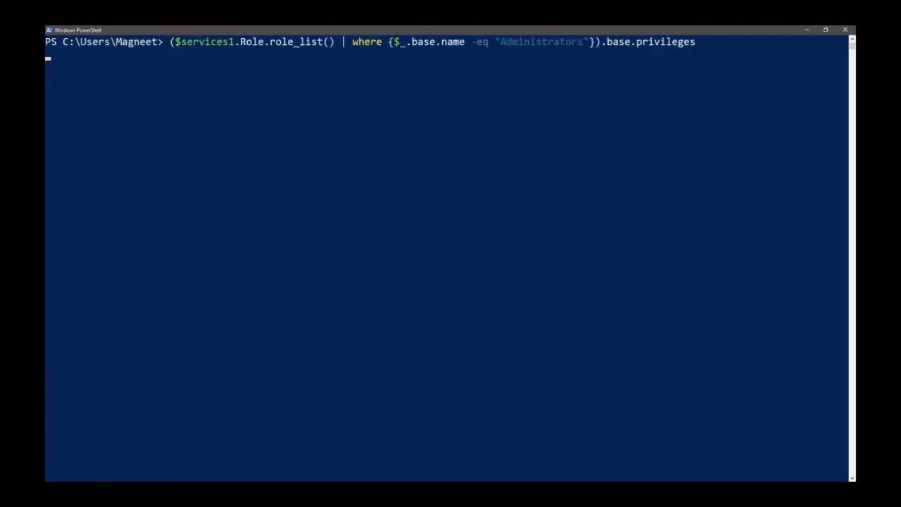
# Run the role_list query filtering base.name 'Administrators' to show its base.privileges
pyautogui.press('enter')
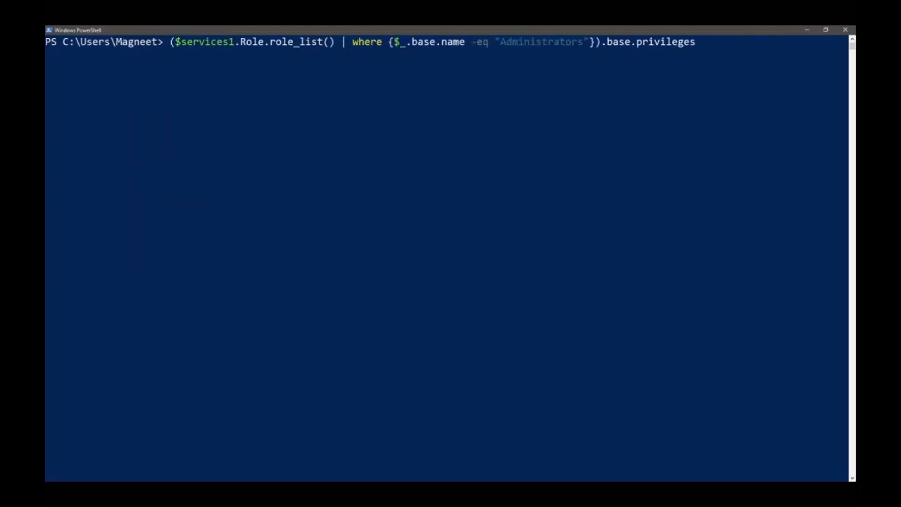
pyautogui.press('enter')
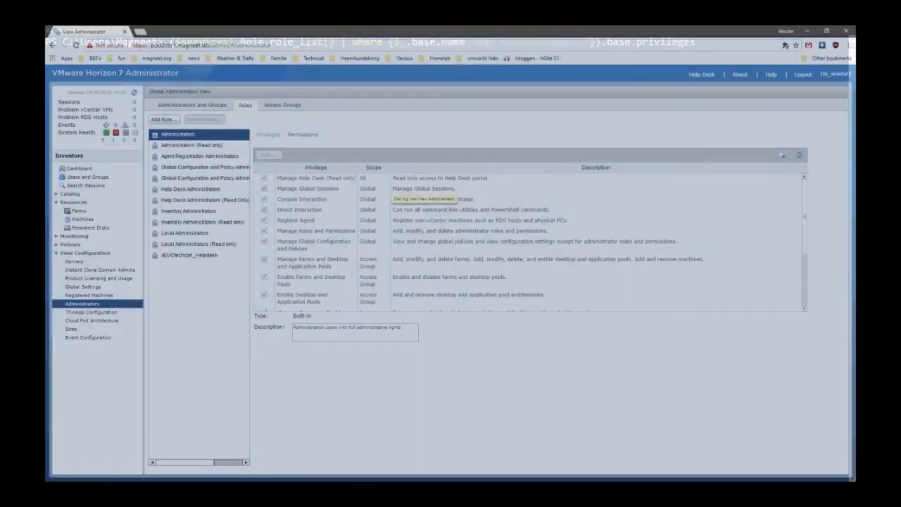
# Scroll through the Administrators role's privileges list in Horizon Administrator
pyautogui.scroll(-3)
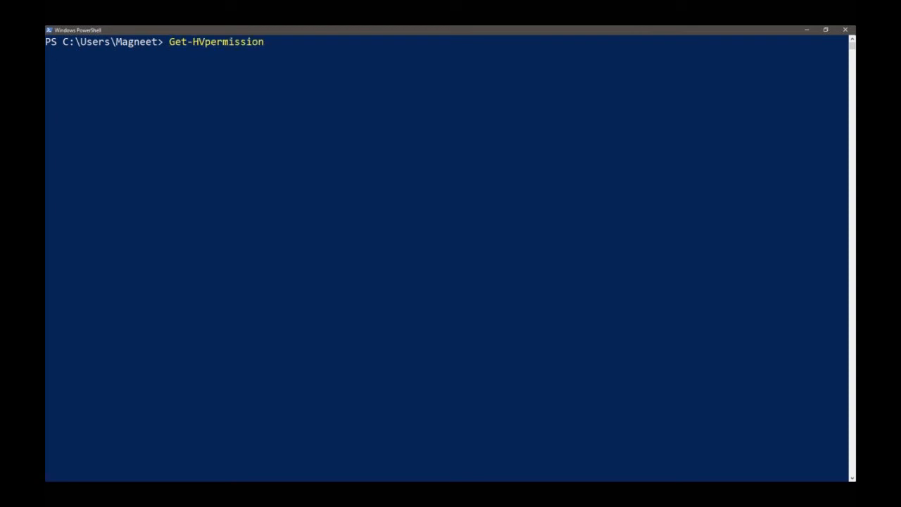
# Create role vEUCtechcon_Helpdesk via New-HVRole with HELPDESK_ADMINISTRATOR_VIEW and MACHINE_MANAGE_VDI_SESSION privileges
pyautogui.write('new-')
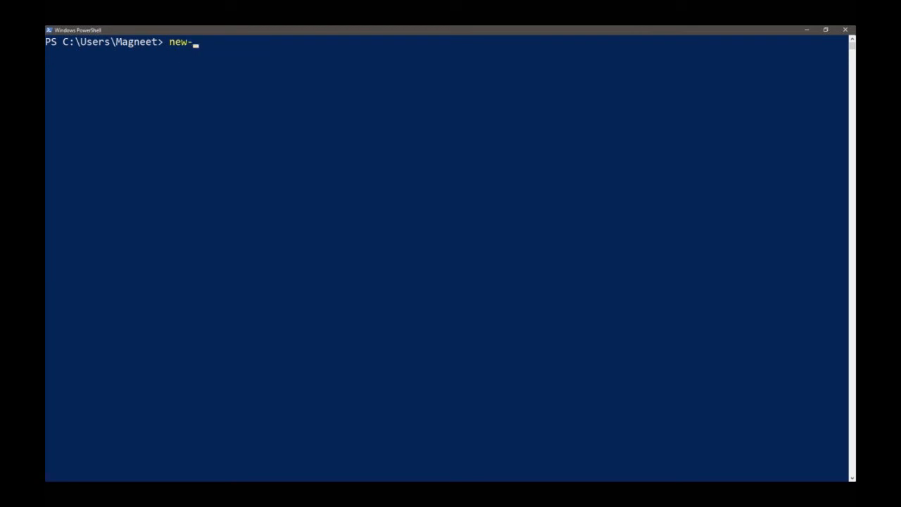
pyautogui.write('hvrole -name')
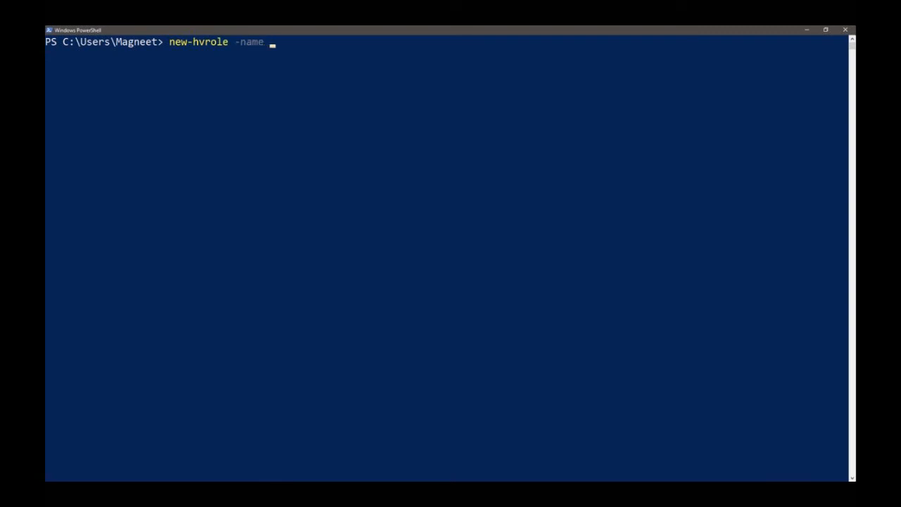
pyautogui.write('vEUCtechc')
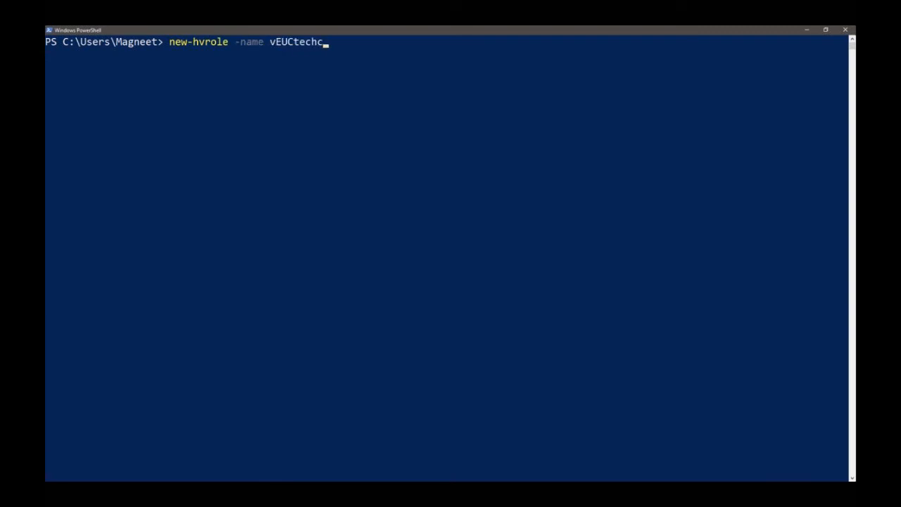
pyautogui.write('on_Helpde')
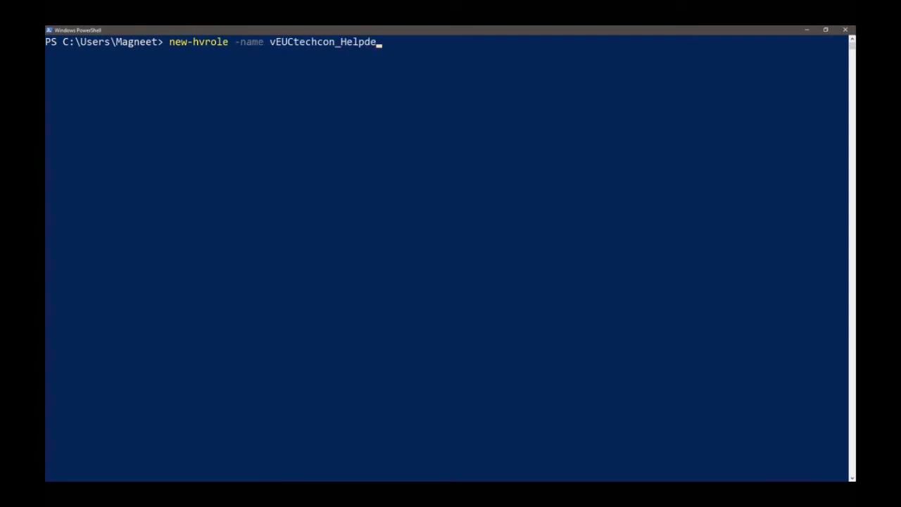
pyautogui.write('sk -des')
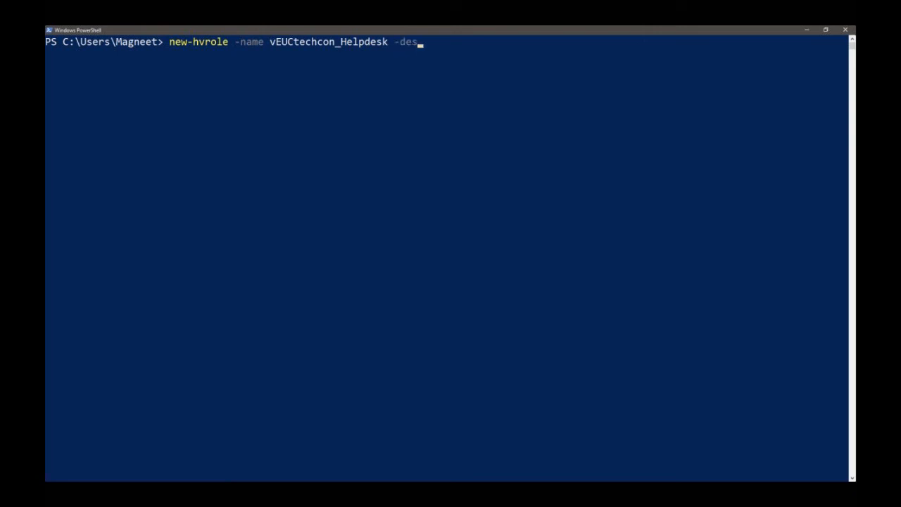
pyautogui.write('cription "')
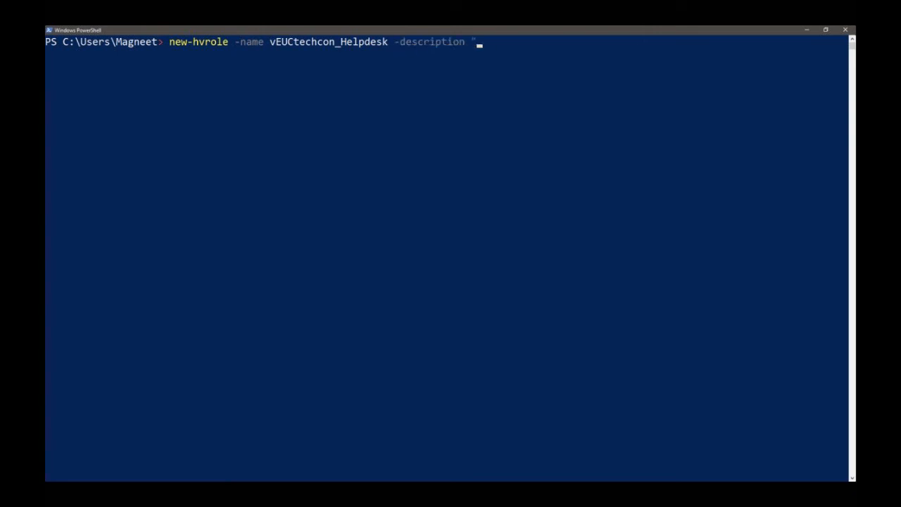
pyautogui.write('vEUCTechcon Helpdesk" -')
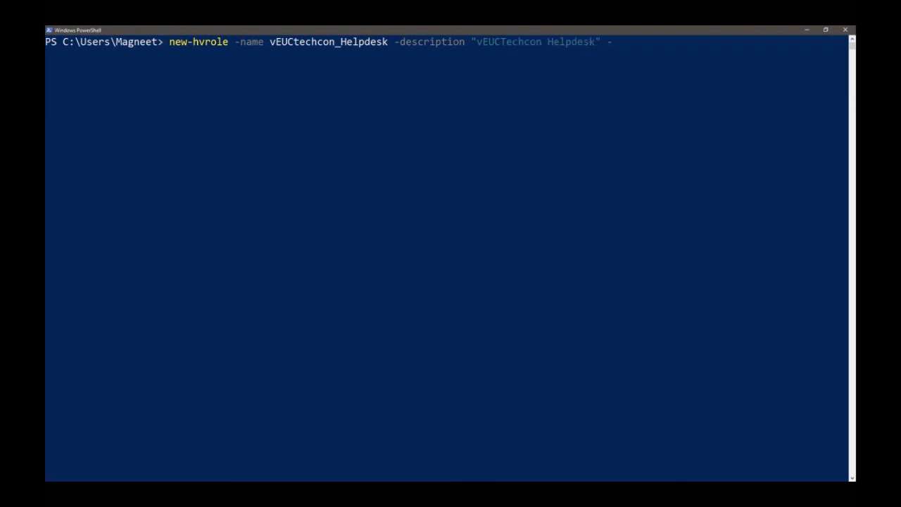
pyautogui.write('privileges')
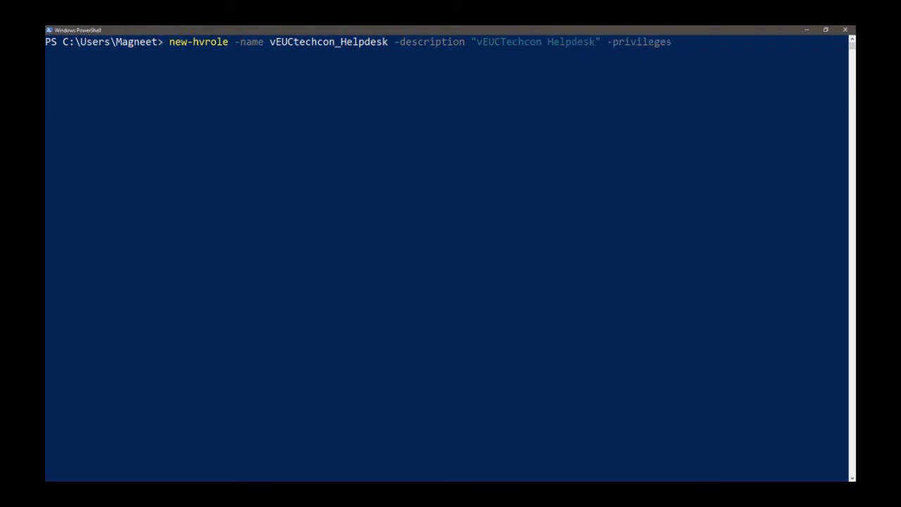
pyautogui.write('HELPDESK_ADMINISTRATOR_VIEW,MACHINE_MANAGE_VDI_SESSION,')
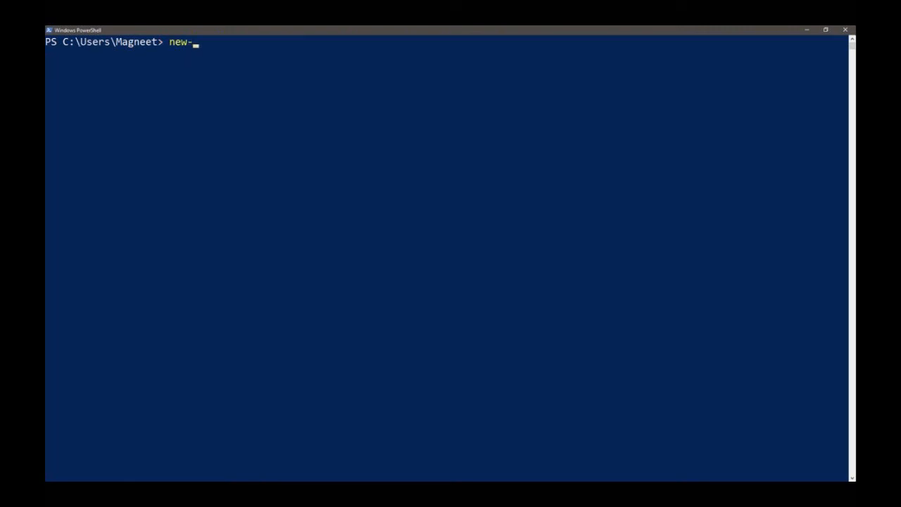
# Grant the veuctechcon_helpdesk role to the helpdesk group with New-HVPermission, then check Get-HVPermission
pyautogui.write('HVPermission -group')
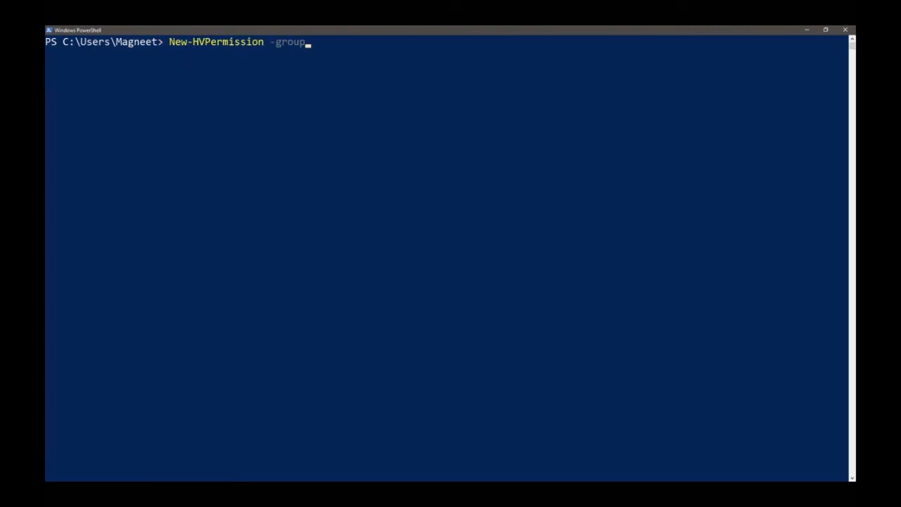
pyautogui.write('veuctechcon_helpdesk@magneet.lab -role veuctechcon_helpdesk')
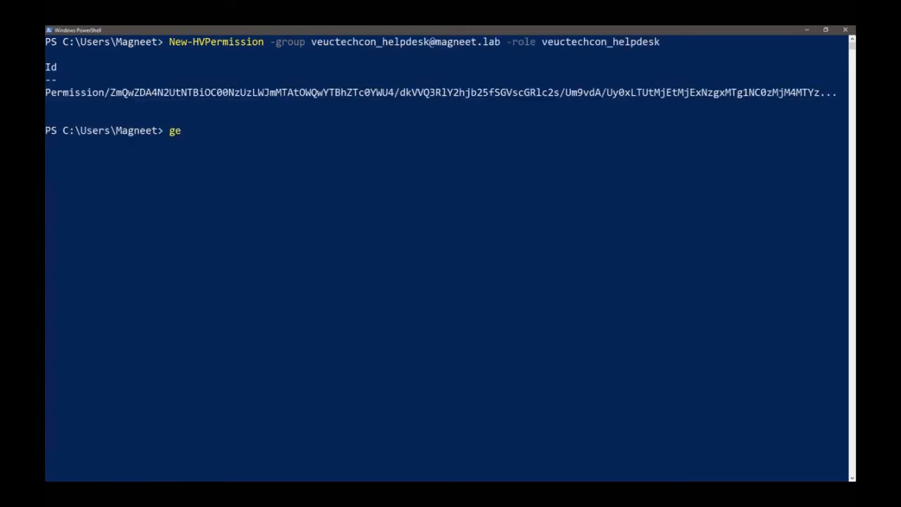
pyautogui.write('t-hvper')
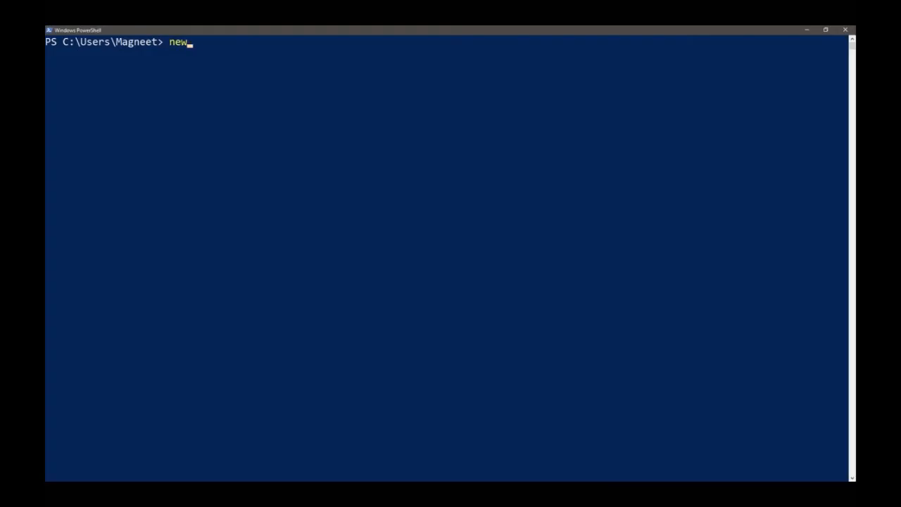
# Initiate the pod federation with New-HVPodFederation, rename it vEUCtechconpod, and query Get-HVSite
pyautogui.write('-hvpodfederatio')
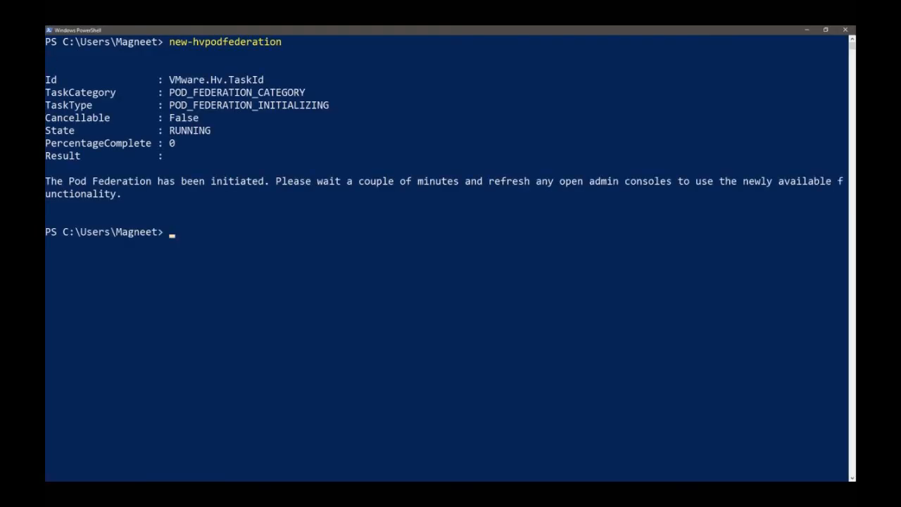
pyautogui.write('new-hvpodfe')
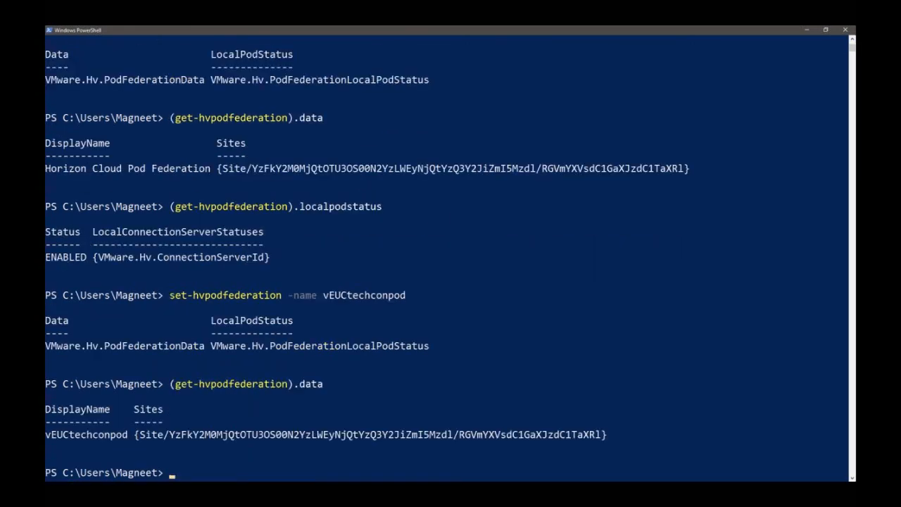
pyautogui.write('get-hvsite')
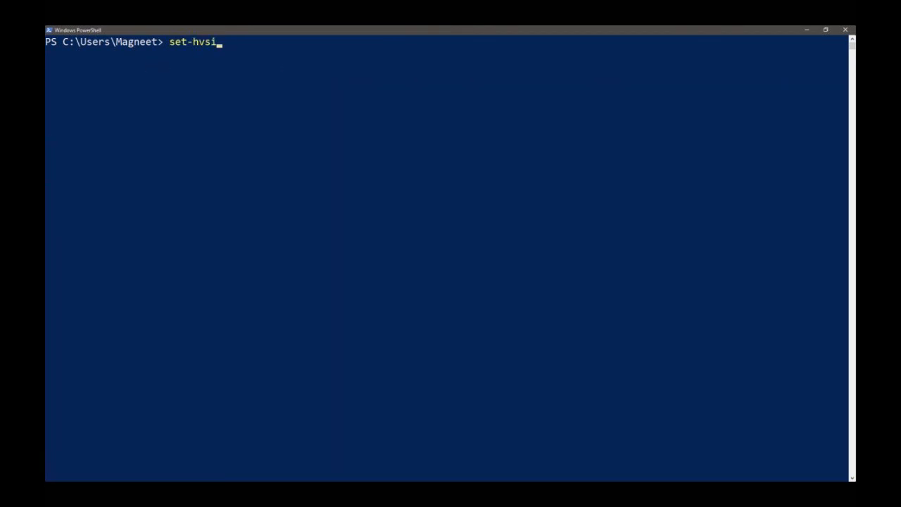
# Run Set-HVSite on site tijdelijk, renaming it vEUCtechconsite with description 'Tijdelijke vEUCtechco...'
pyautogui.write('te -siten')
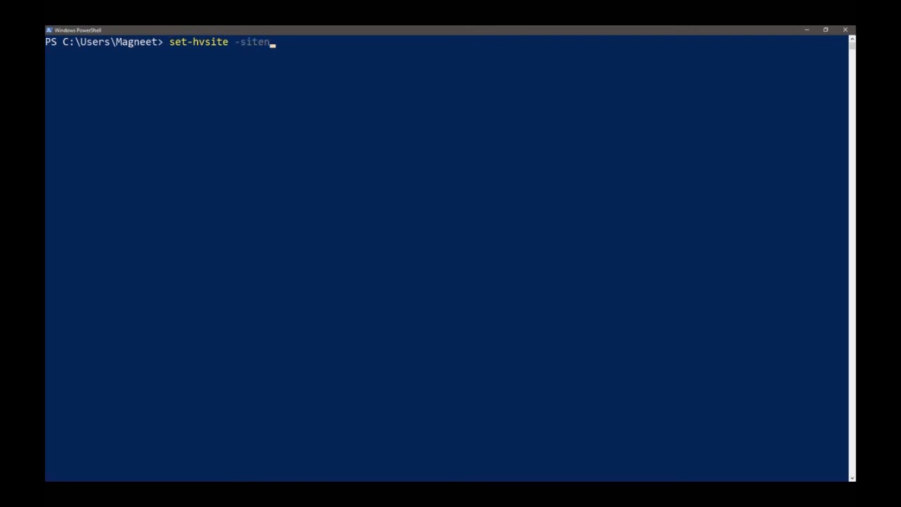
pyautogui.write('ame tijdelijk -name v')
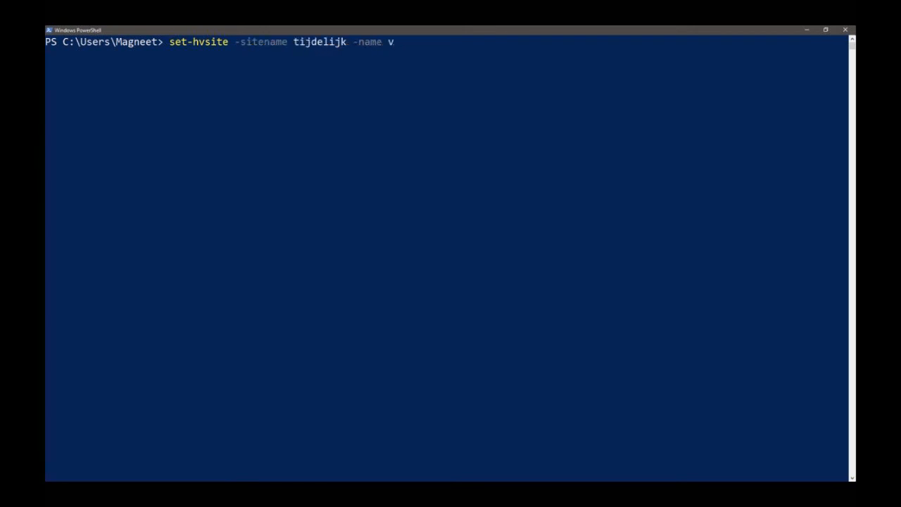
pyautogui.write('EUCtechconsite')
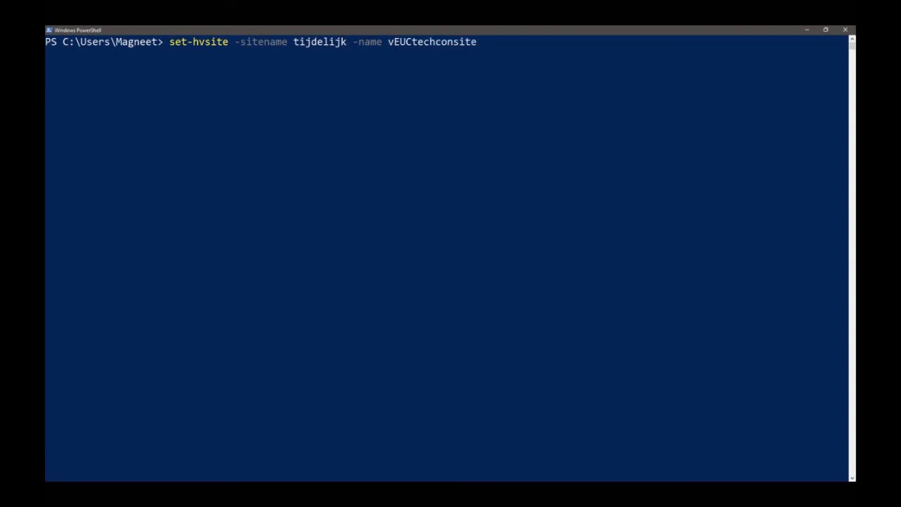
pyautogui.write('-descriptio')
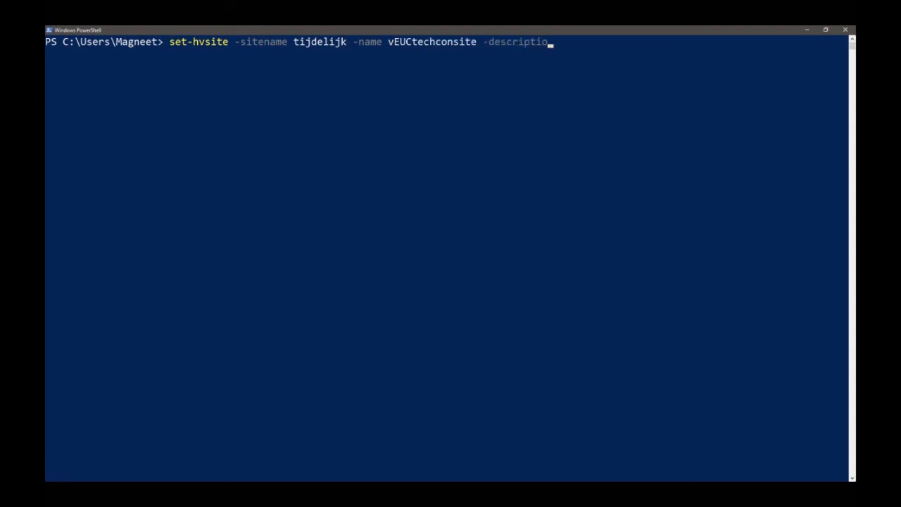
pyautogui.write('n "Tijdelij')
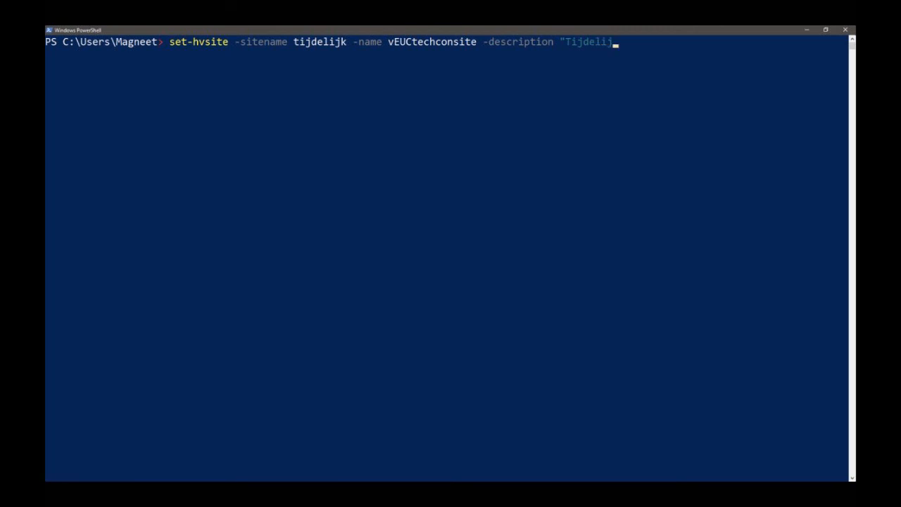
pyautogui.write('ke vEUCtechco')
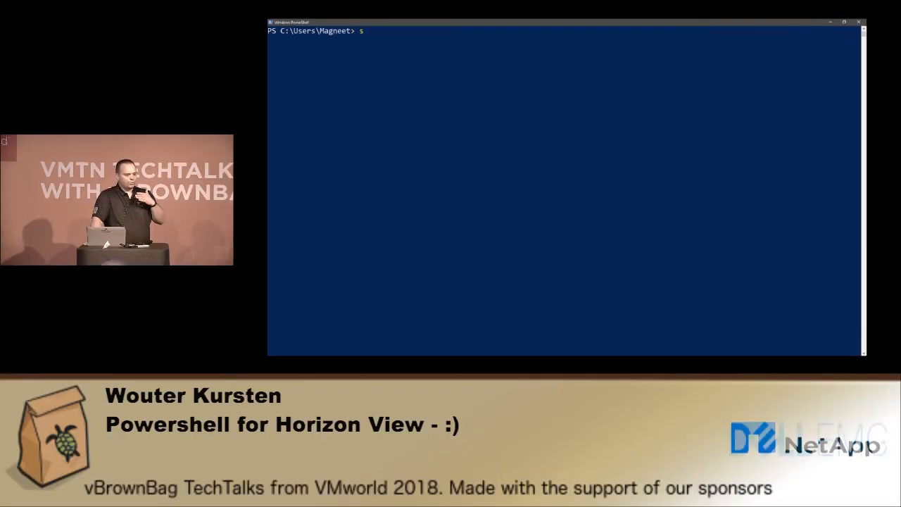
# Start another Set-HVSite -sitename tijdelijk command in a fresh console
pyautogui.write('et-hvsite')
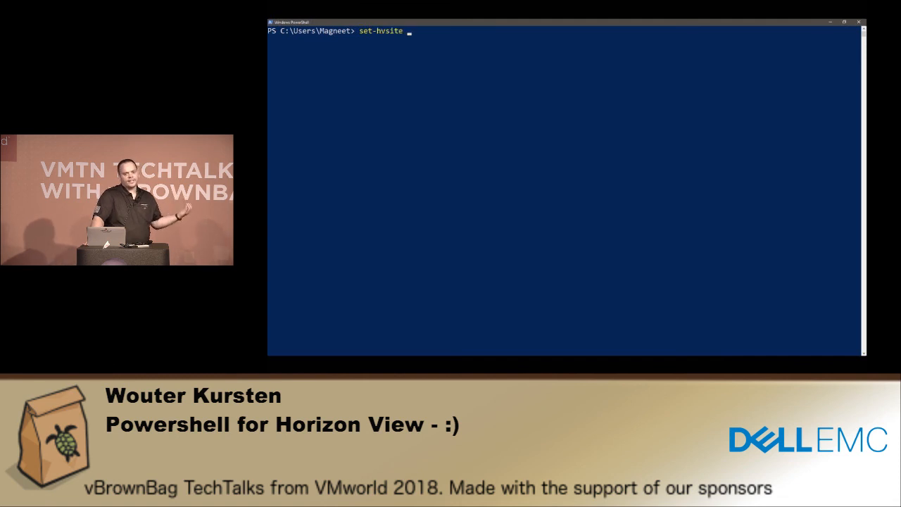
pyautogui.write('-sitename')
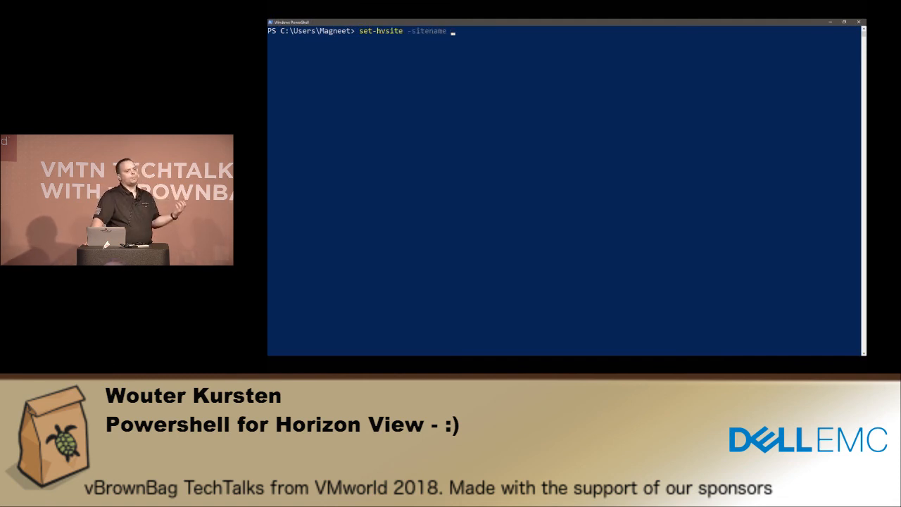
pyautogui.write('tijdelijk -')
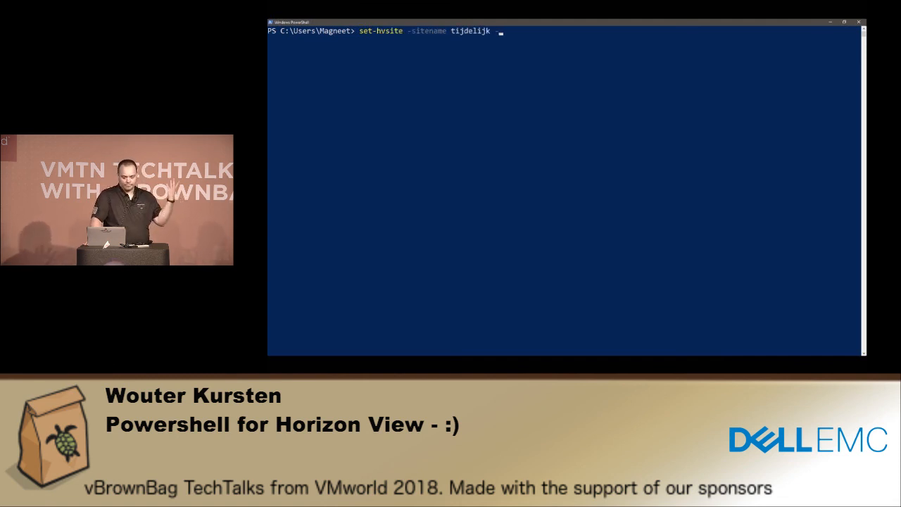